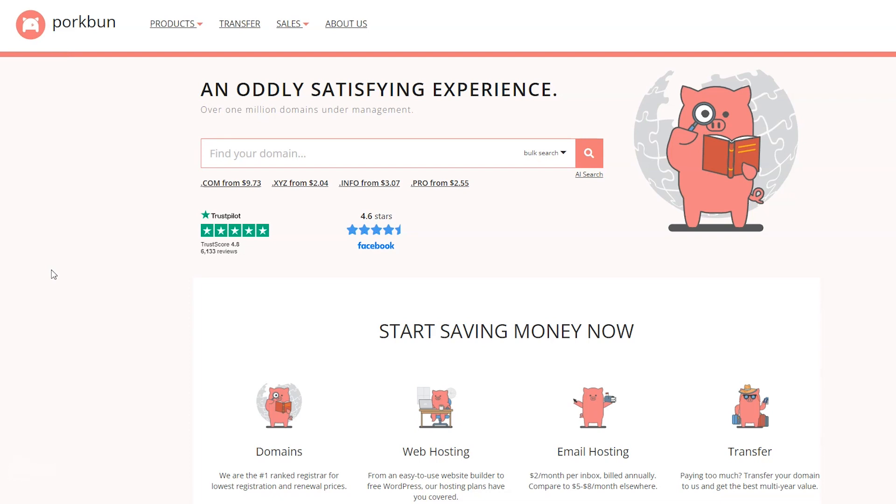
- Search Porkbun for the domain nicoleissocoolsocool.com
{"action": "left_click", "coordinate": [277, 153]}
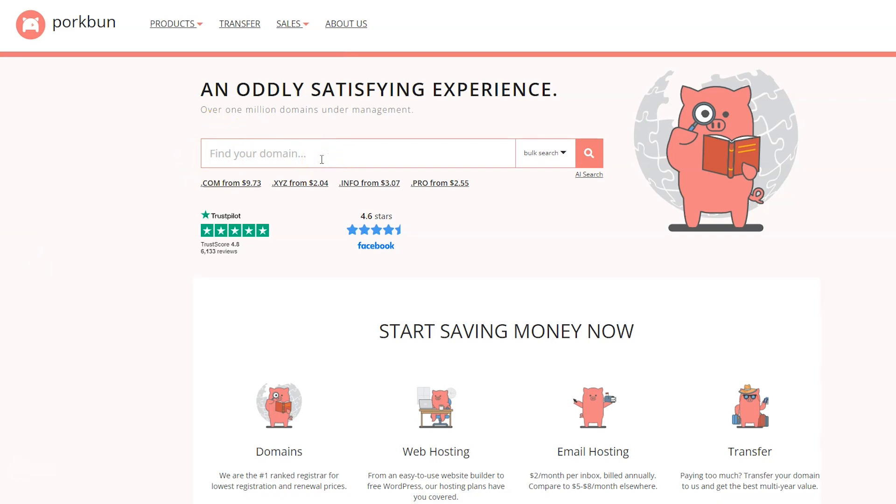
{"action": "type", "text": "nicoleis"}
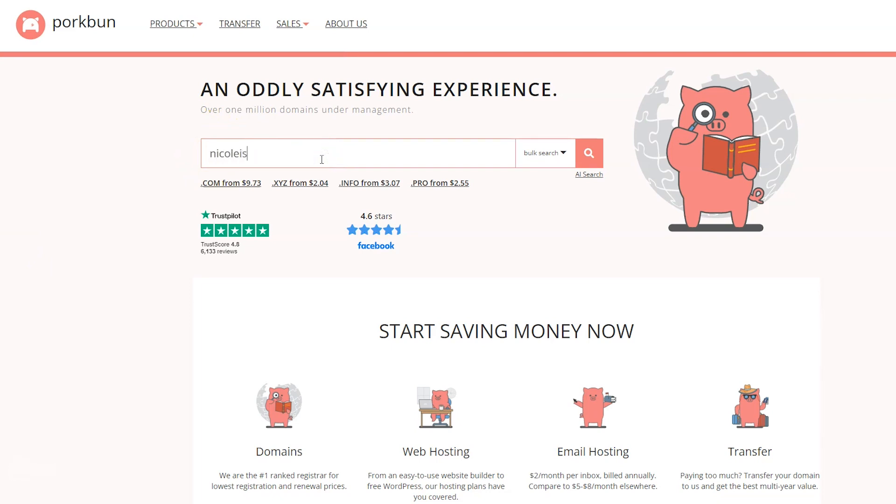
{"action": "type", "text": "socool"}
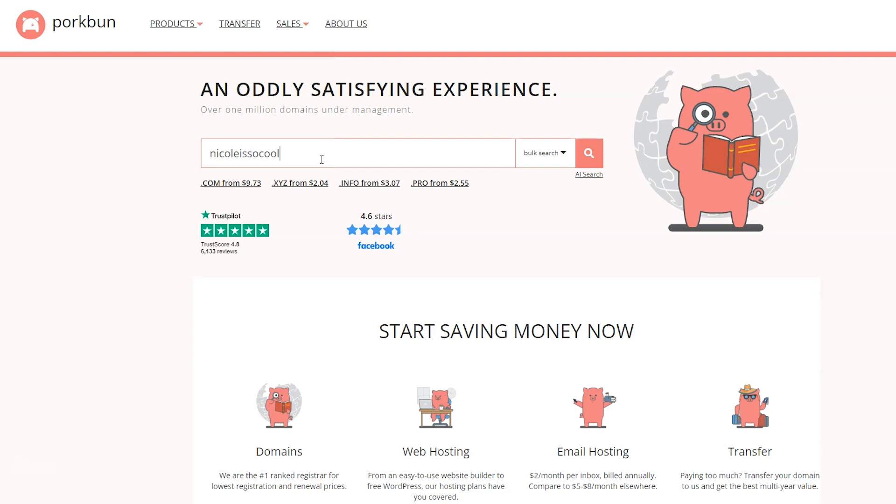
{"action": "type", "text": "socool"}
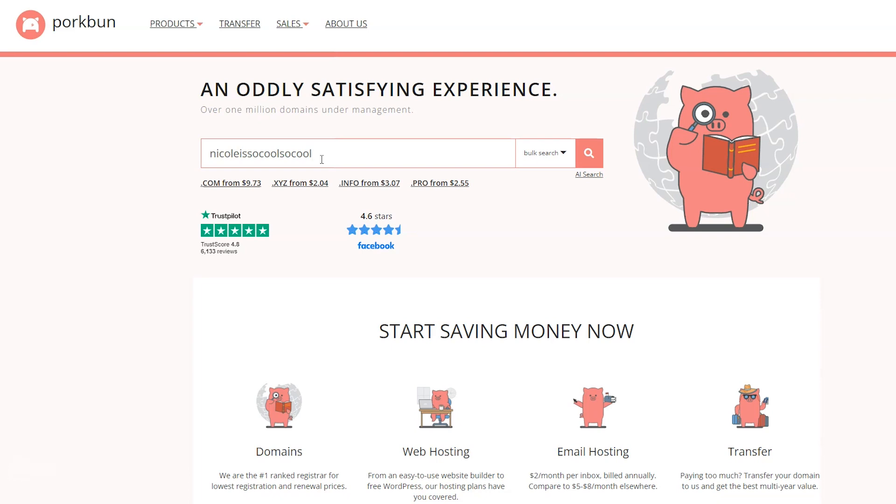
{"action": "type", "text": ".com"}
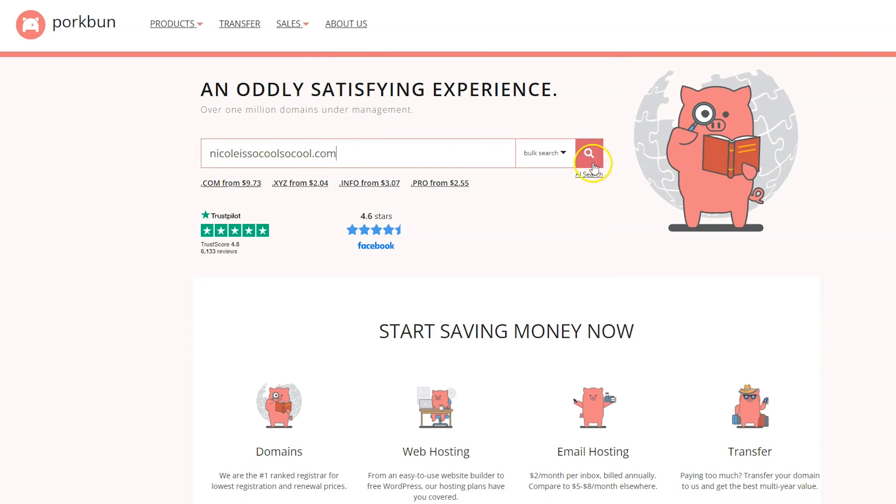
{"action": "left_click", "coordinate": [588, 153]}
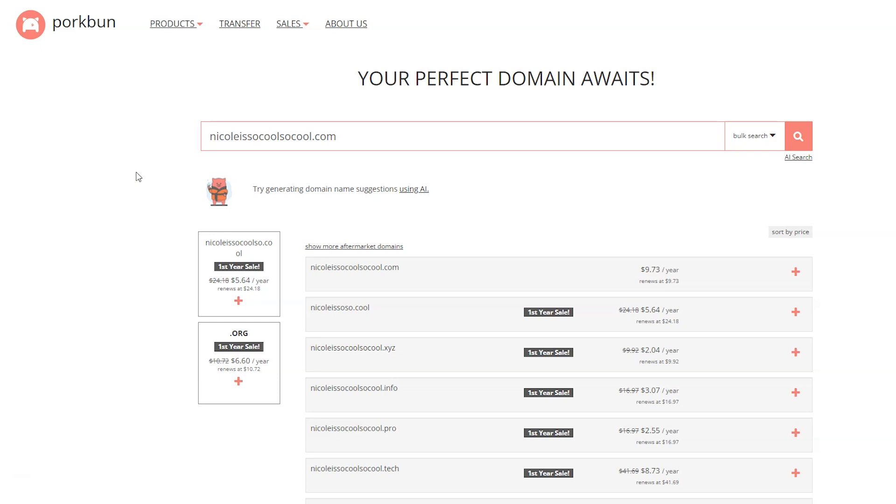
- Add nicoleissocoolsocool.com at $9.73 per year to the cart
{"action": "left_click", "coordinate": [211, 135]}
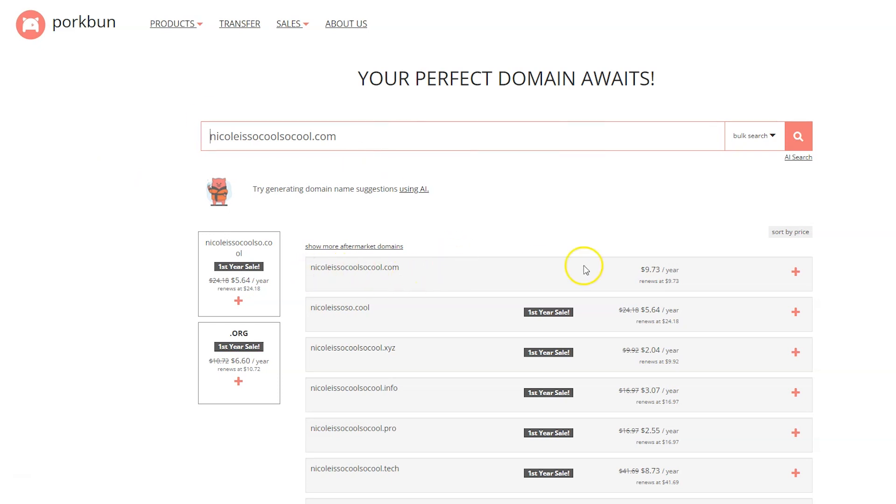
{"action": "mouse_move", "coordinate": [464, 346]}
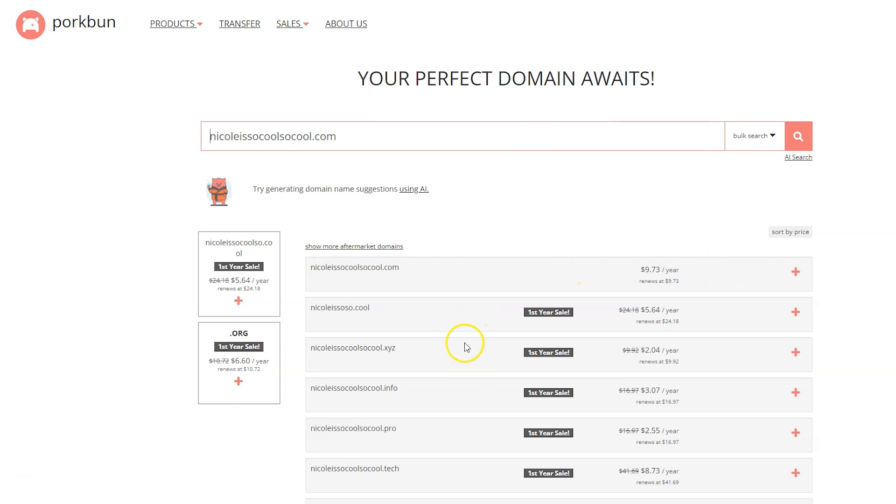
{"action": "scroll", "scroll_direction": "down", "scroll_amount": 3}
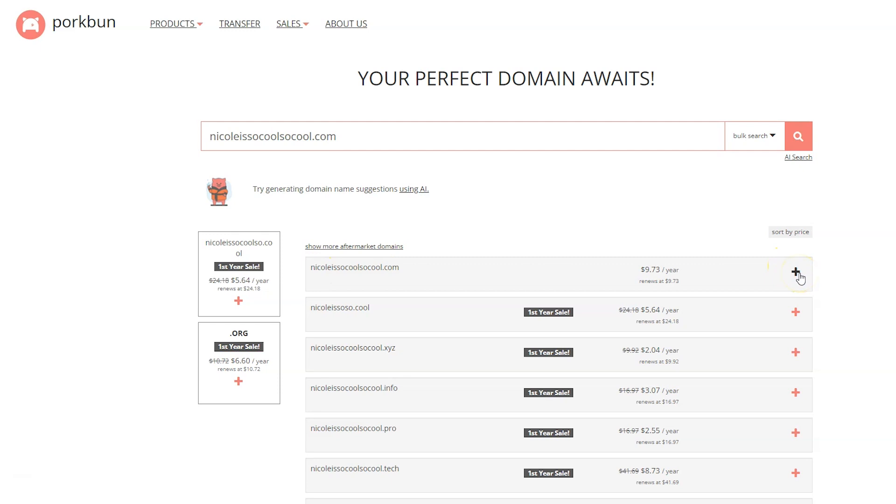
{"action": "left_click", "coordinate": [794, 273]}
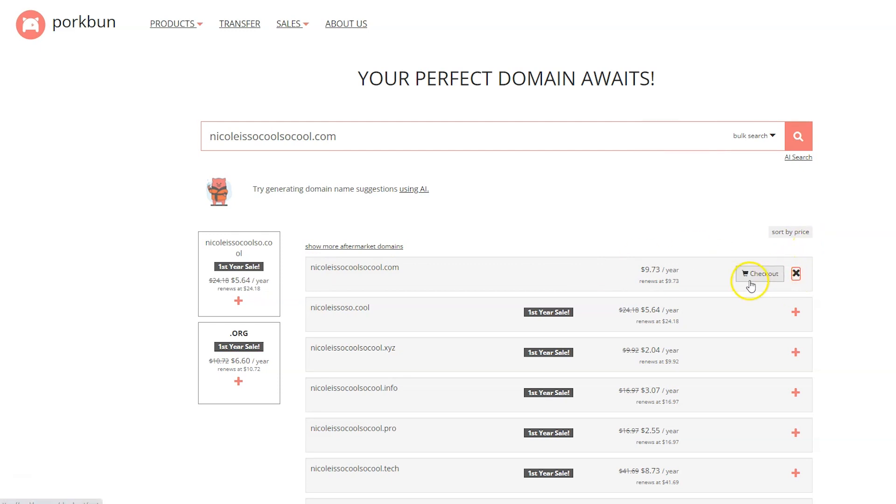
- Check out nicoleissocoolsocool.com to reach the cart showing a 1-year registration at $9.73
{"action": "left_click", "coordinate": [759, 273]}
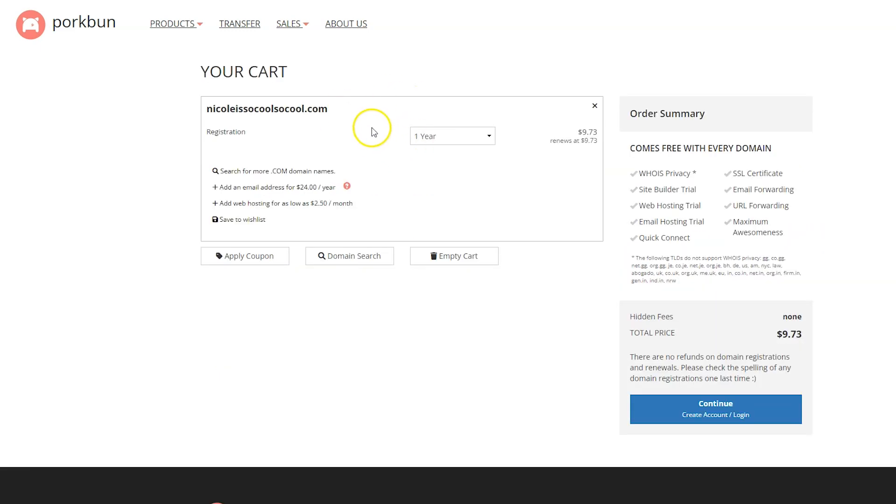
{"action": "left_click", "coordinate": [451, 136]}
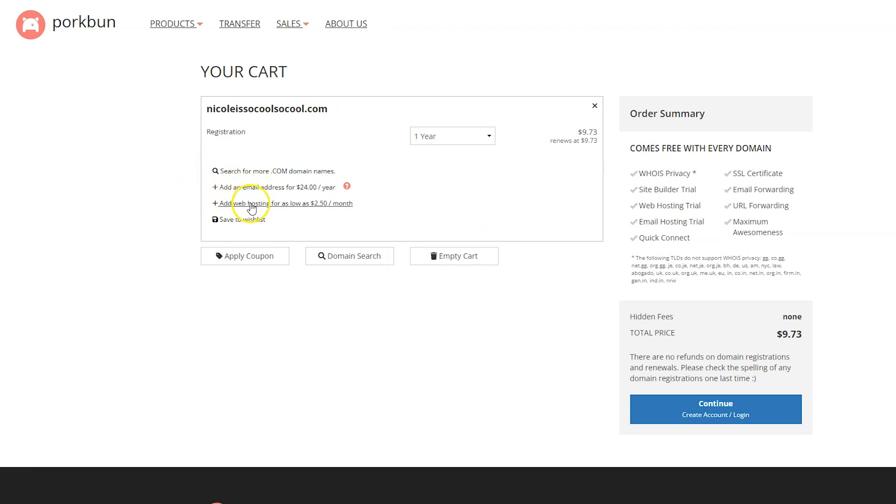
{"action": "mouse_move", "coordinate": [383, 168]}
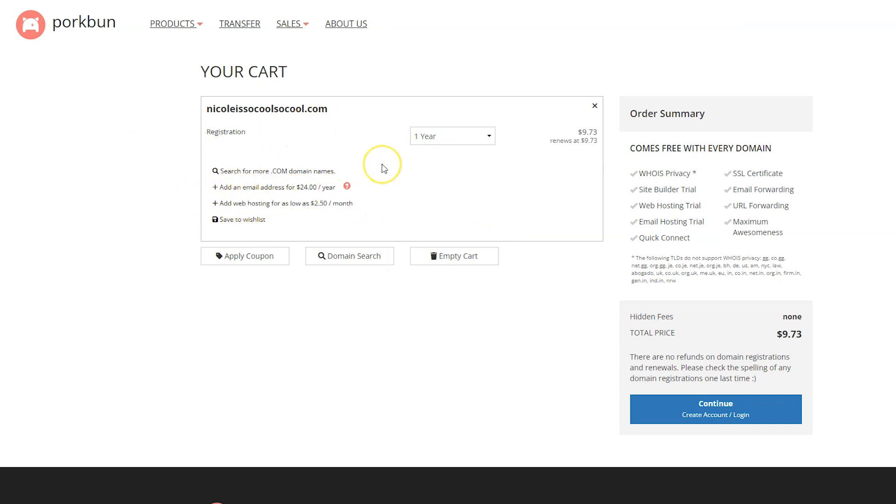
{"action": "mouse_move", "coordinate": [382, 168]}
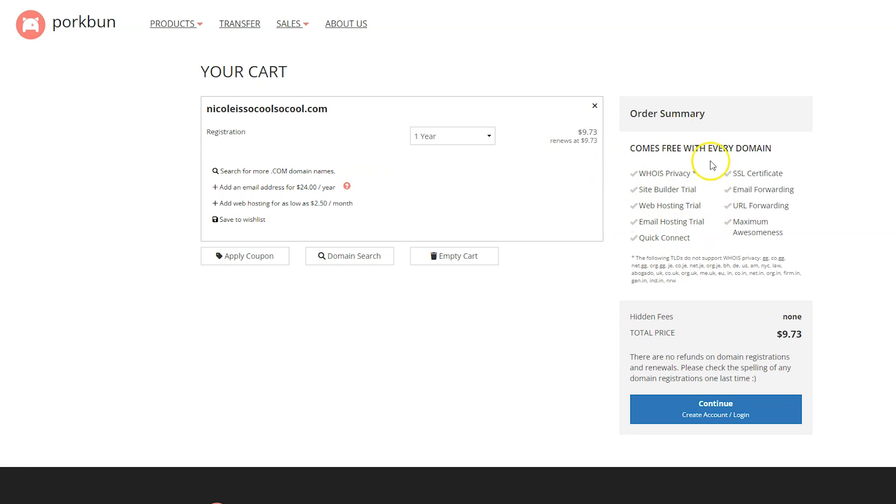
{"action": "mouse_move", "coordinate": [825, 236]}
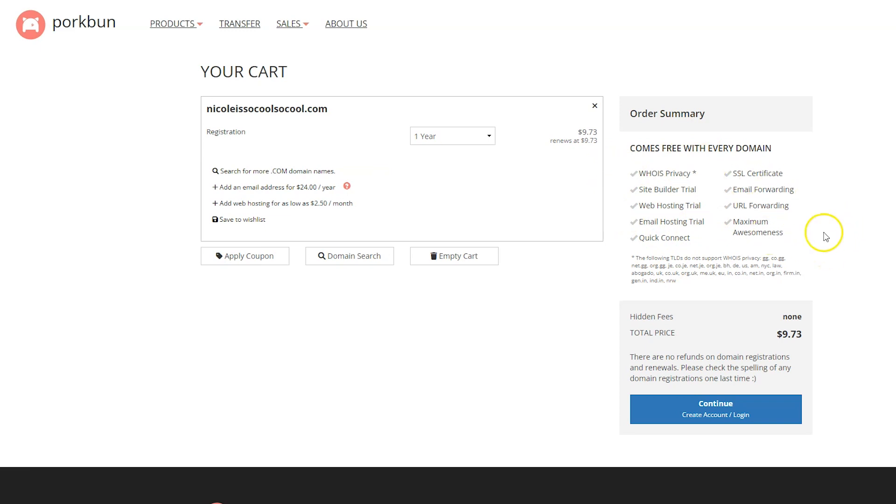
{"action": "mouse_move", "coordinate": [717, 231]}
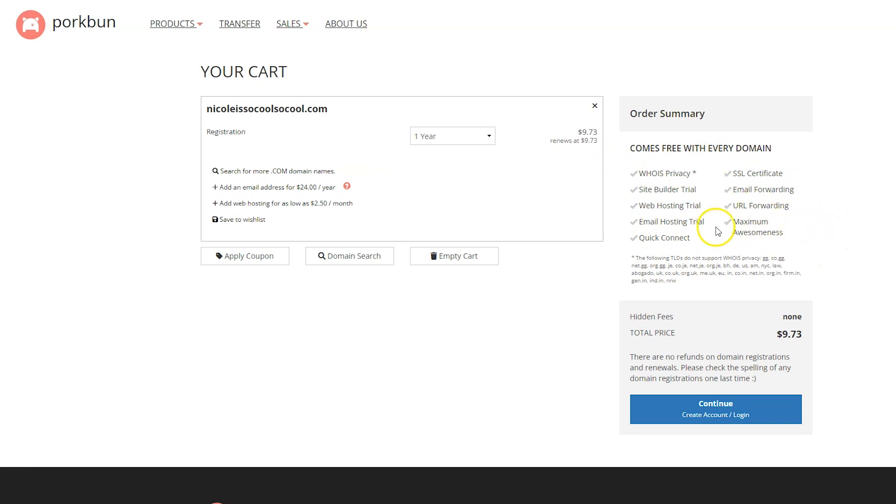
{"action": "mouse_move", "coordinate": [689, 173]}
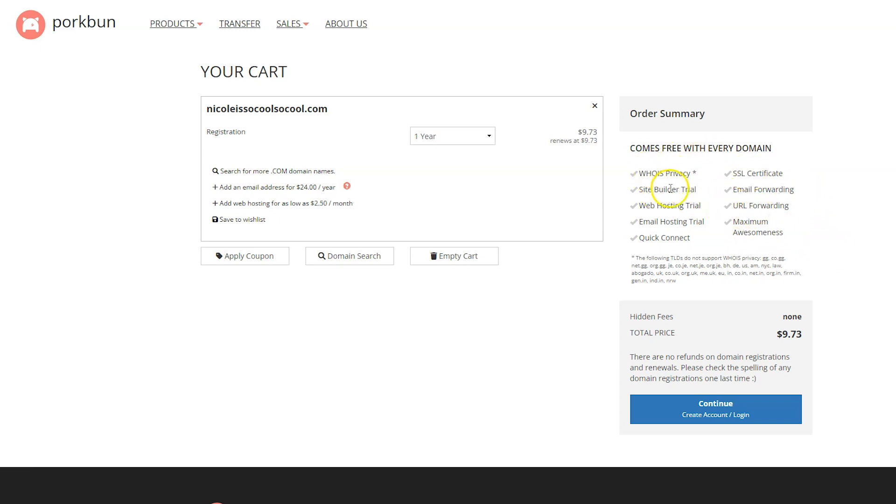
{"action": "mouse_move", "coordinate": [712, 226]}
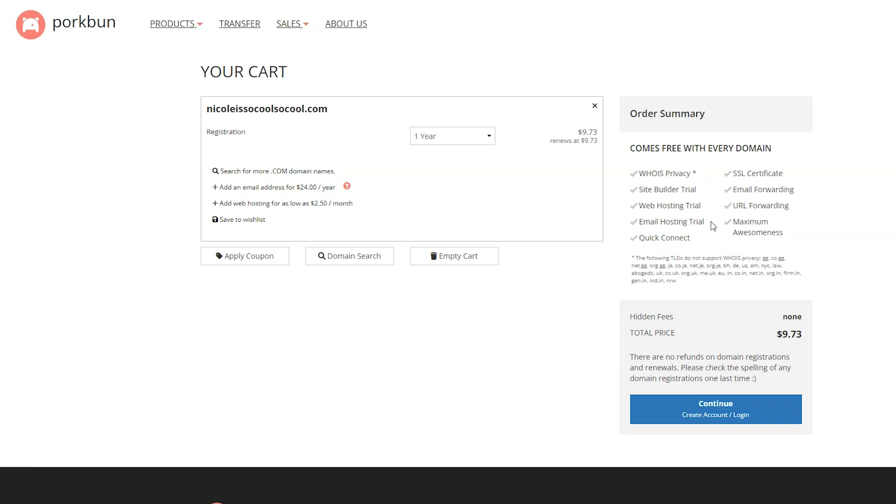
{"action": "mouse_move", "coordinate": [673, 307]}
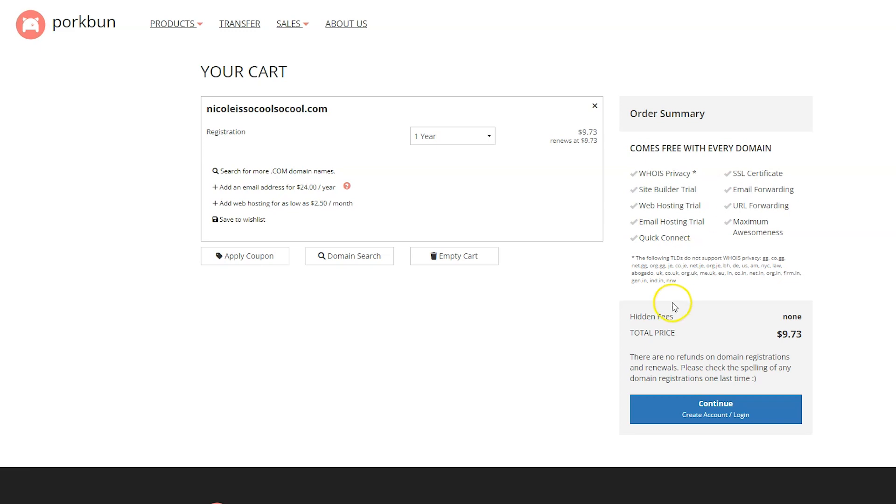
- Continue from the cart and submit the Create a New Account form
{"action": "left_click", "coordinate": [714, 403]}
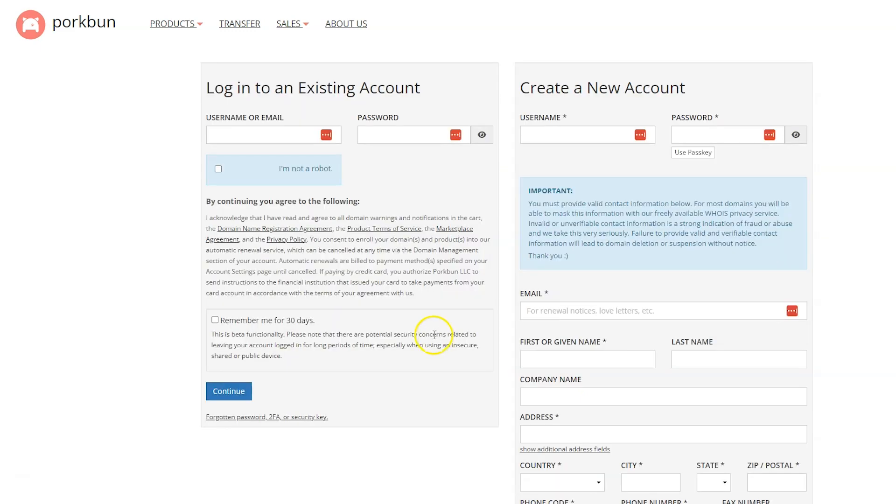
{"action": "mouse_move", "coordinate": [672, 223]}
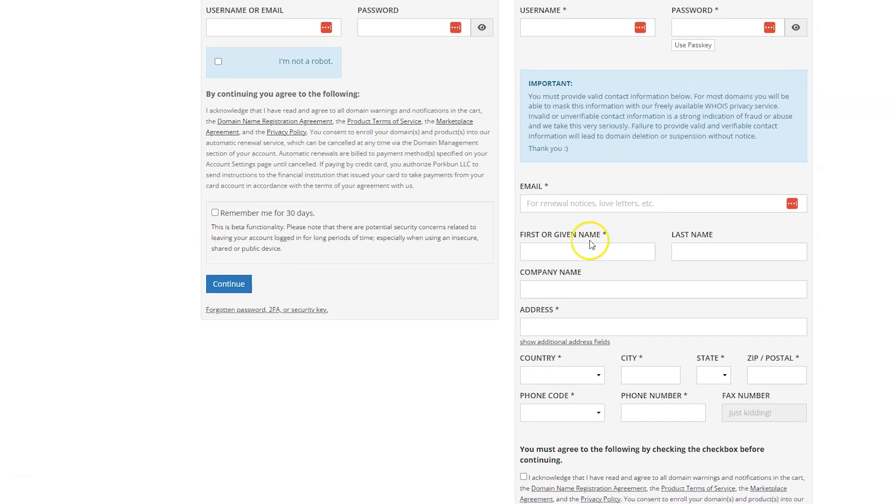
{"action": "scroll", "scroll_direction": "down", "scroll_amount": 3}
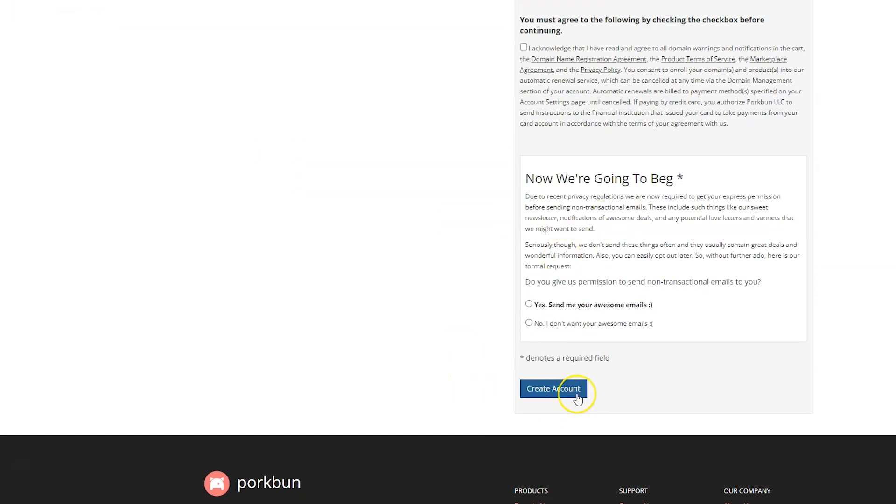
{"action": "left_click", "coordinate": [552, 388]}
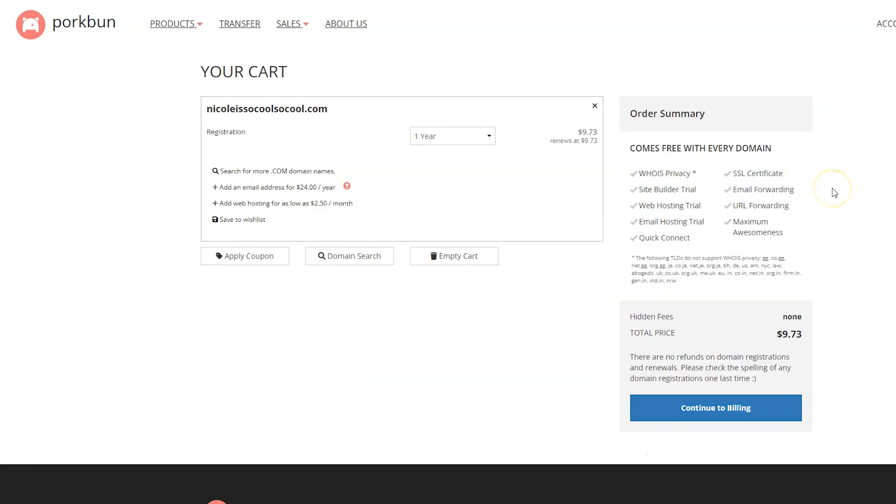
{"action": "mouse_move", "coordinate": [718, 368]}
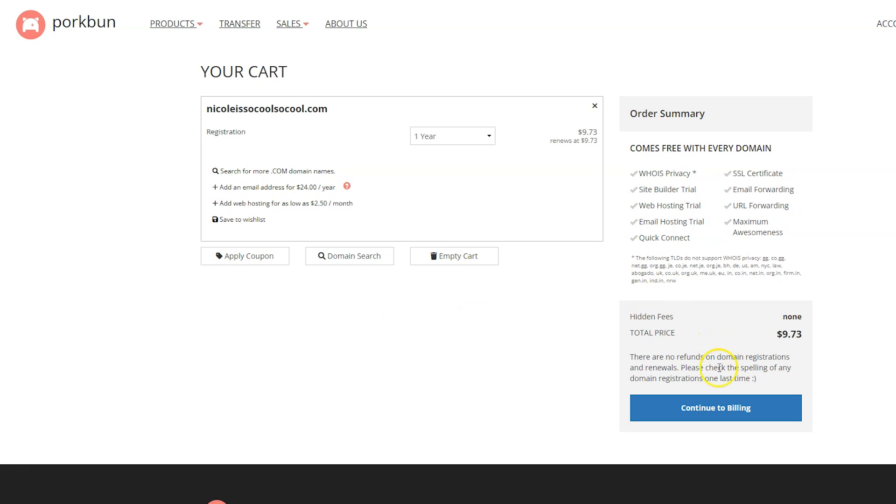
- Accept the registration terms and pay $9.73 by credit card for nicoleissocoolsocool.com
{"action": "left_click", "coordinate": [714, 407]}
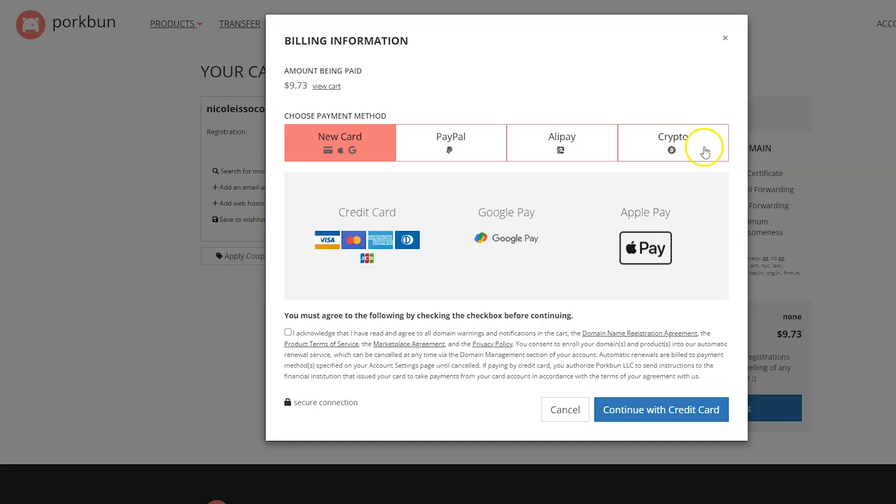
{"action": "left_click", "coordinate": [287, 333]}
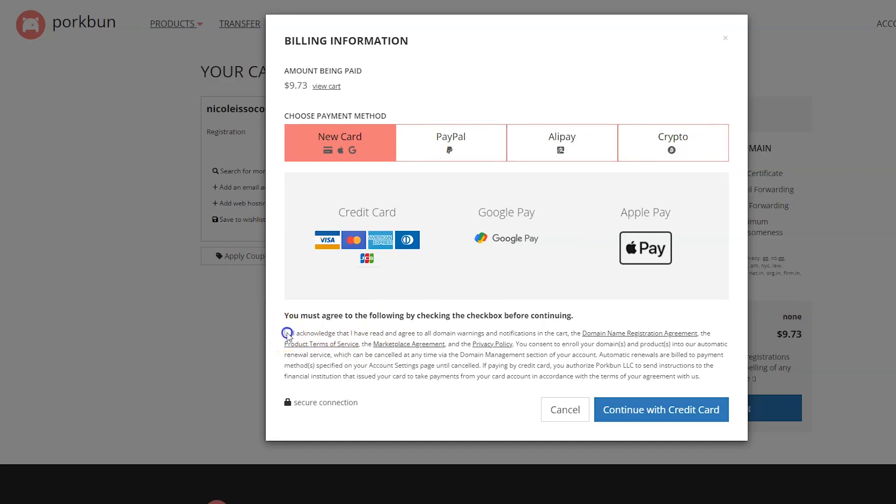
{"action": "left_click", "coordinate": [288, 332]}
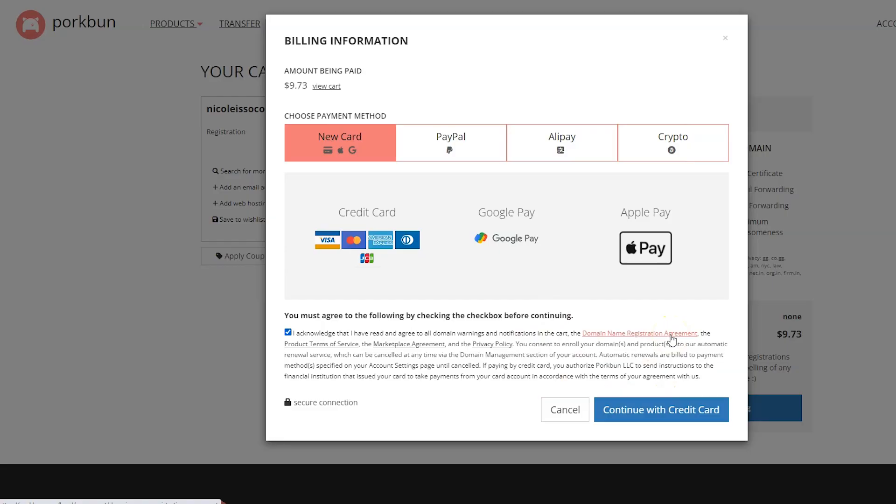
{"action": "left_click", "coordinate": [660, 410]}
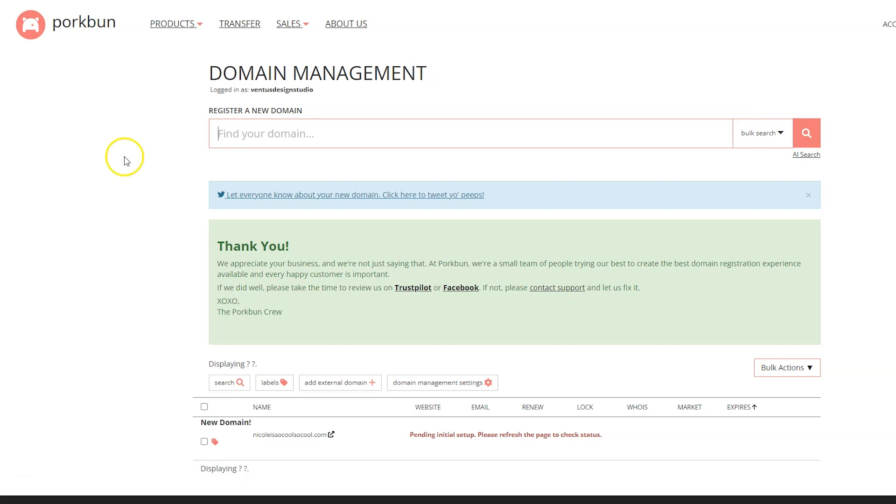
{"action": "mouse_move", "coordinate": [125, 135]}
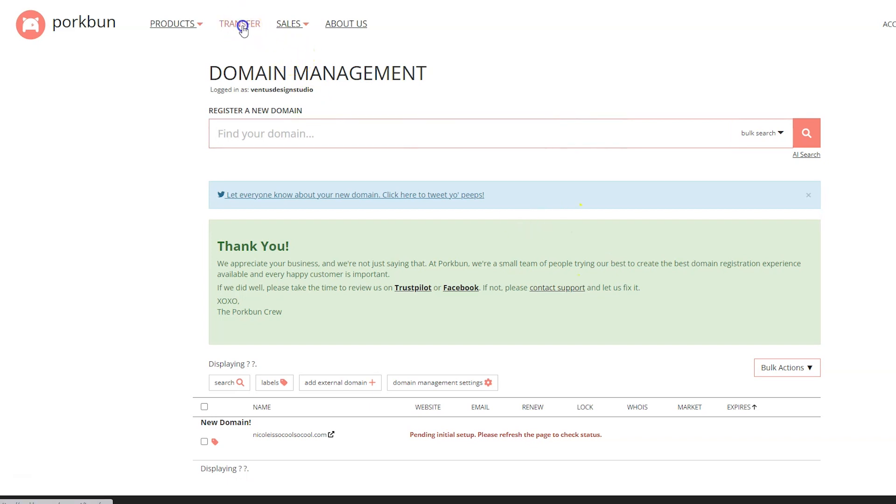
- Go to Porkbun's Transfer page and scroll to the Domain Name and Auth Code form
{"action": "left_click", "coordinate": [239, 24]}
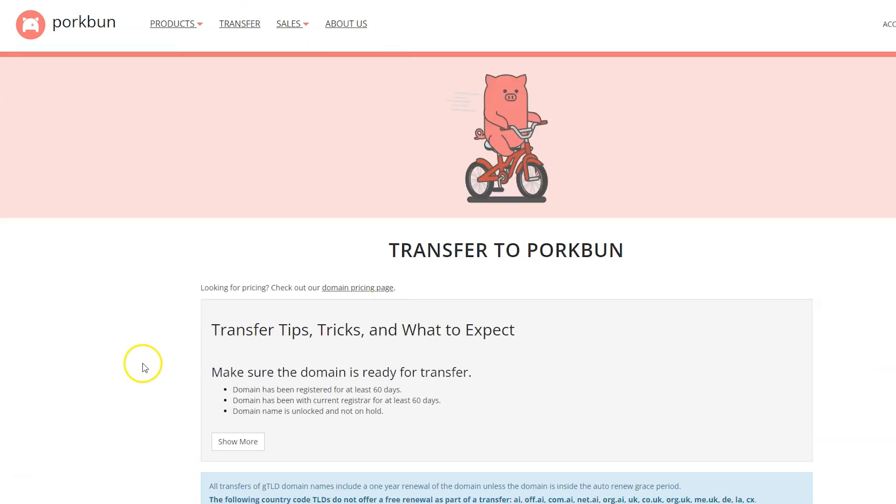
{"action": "scroll", "scroll_direction": "down", "scroll_amount": 3}
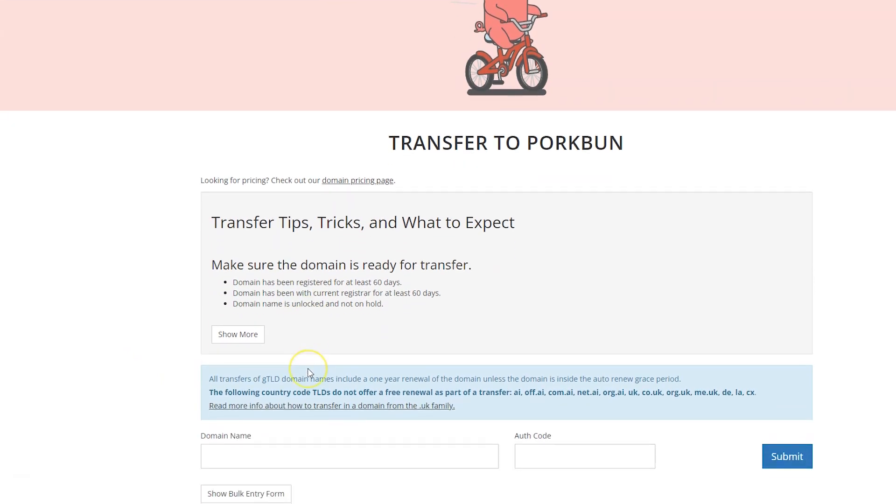
{"action": "mouse_move", "coordinate": [228, 288]}
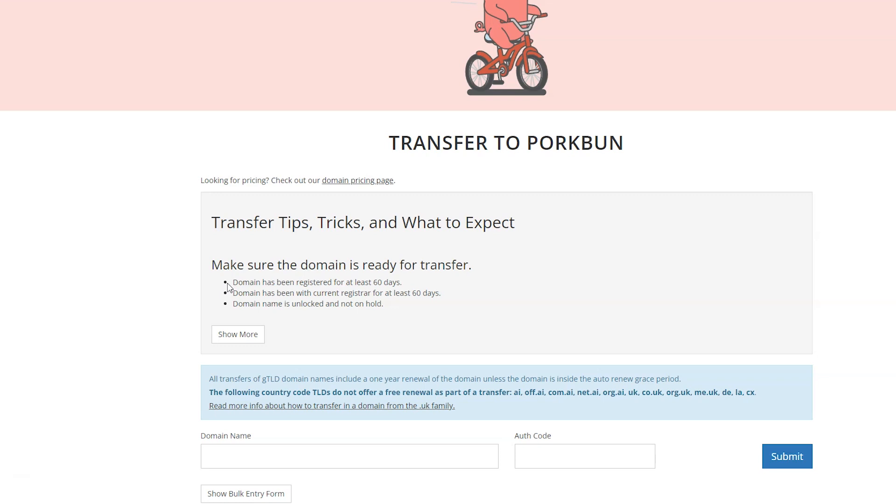
{"action": "mouse_move", "coordinate": [381, 307]}
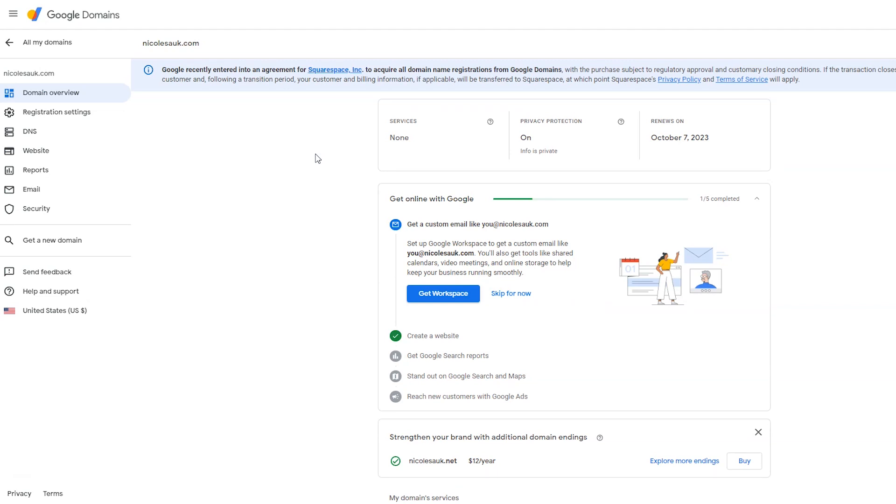
- Turn off the domain lock for nicolesauk.com and request its auth code
{"action": "left_click", "coordinate": [56, 112]}
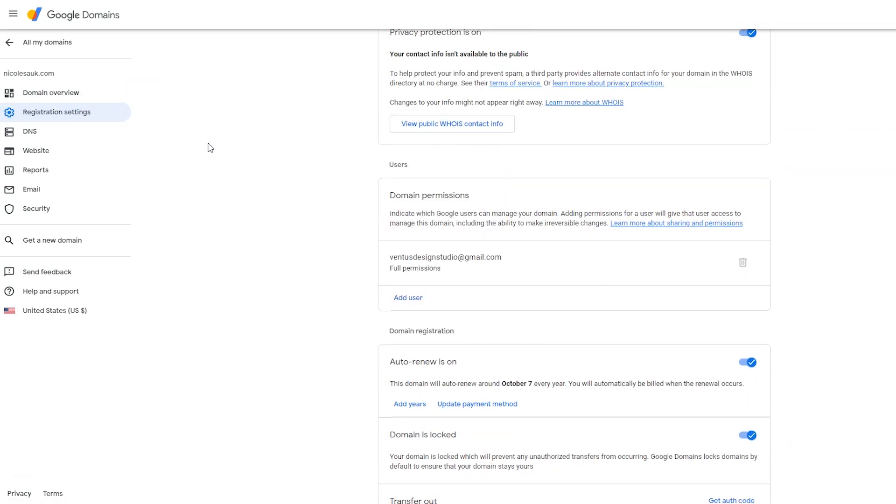
{"action": "scroll", "scroll_direction": "down", "scroll_amount": 3}
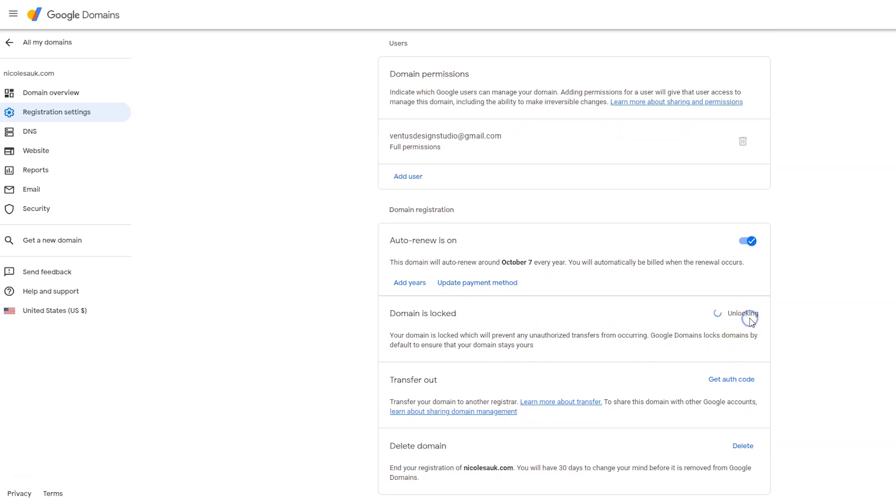
{"action": "left_click", "coordinate": [744, 313]}
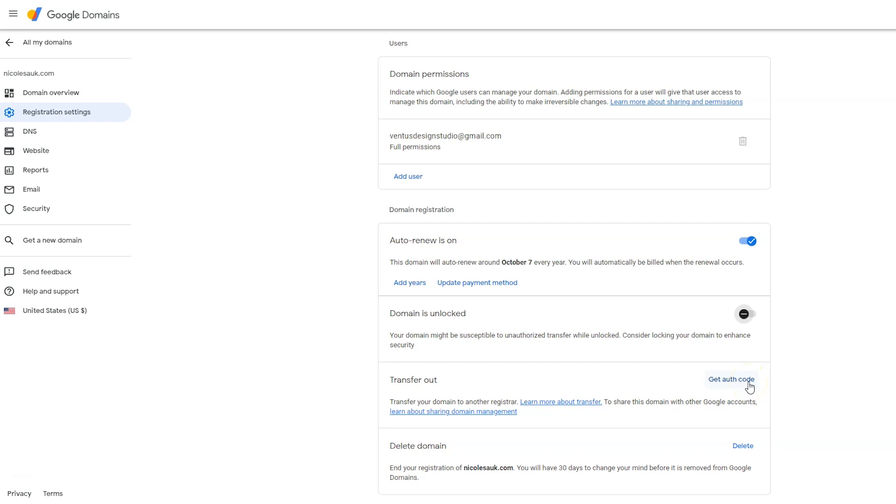
{"action": "left_click", "coordinate": [730, 379]}
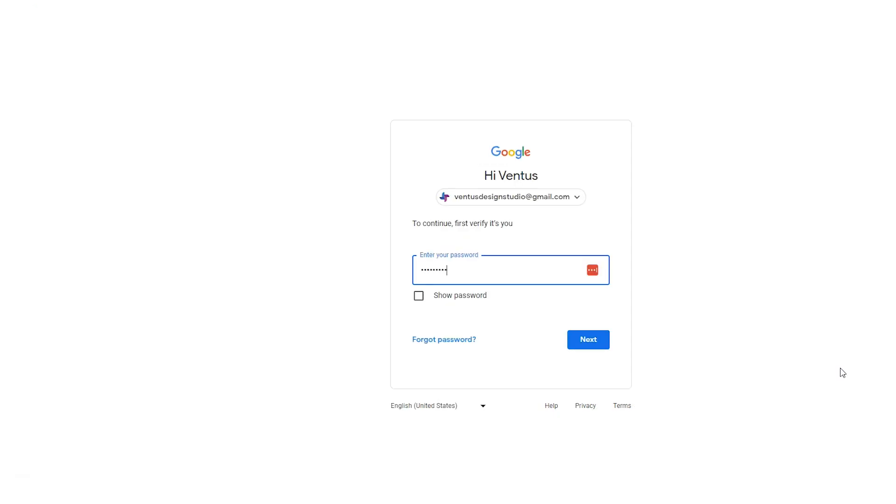
- Verify the Google account password to reveal the transfer-out auth code
{"action": "type", "text": "•"}
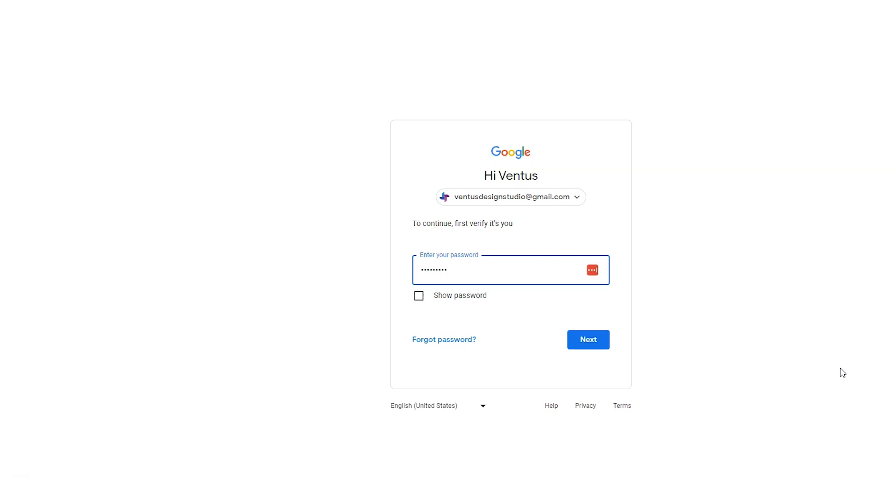
{"action": "left_click", "coordinate": [588, 339]}
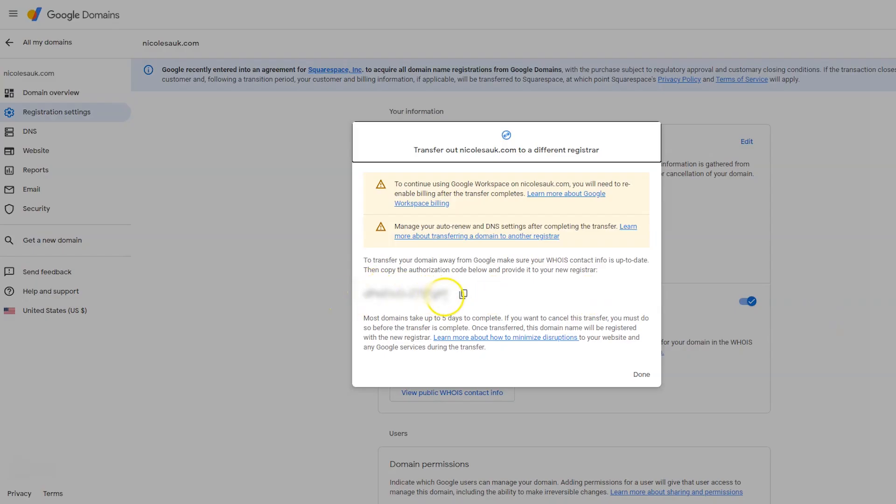
- Copy the nicolesauk.com authorization code into Porkbun's Auth Code field
{"action": "left_click", "coordinate": [462, 293]}
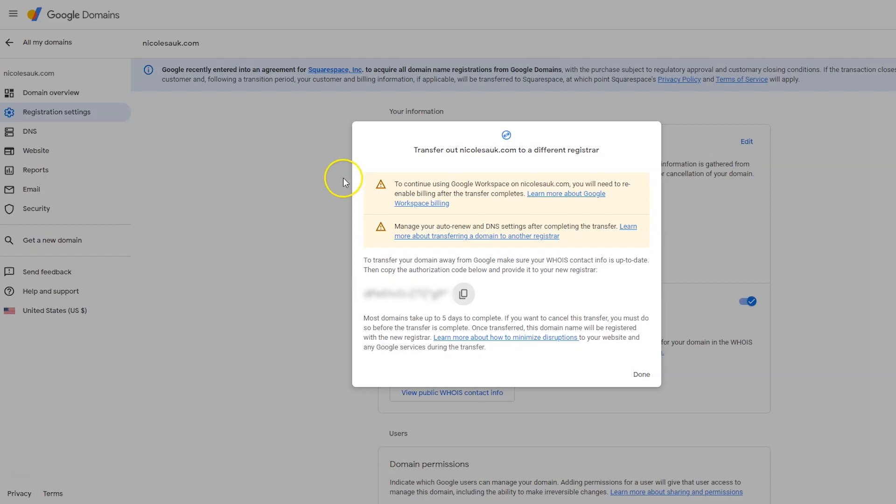
{"action": "double_click", "coordinate": [490, 149]}
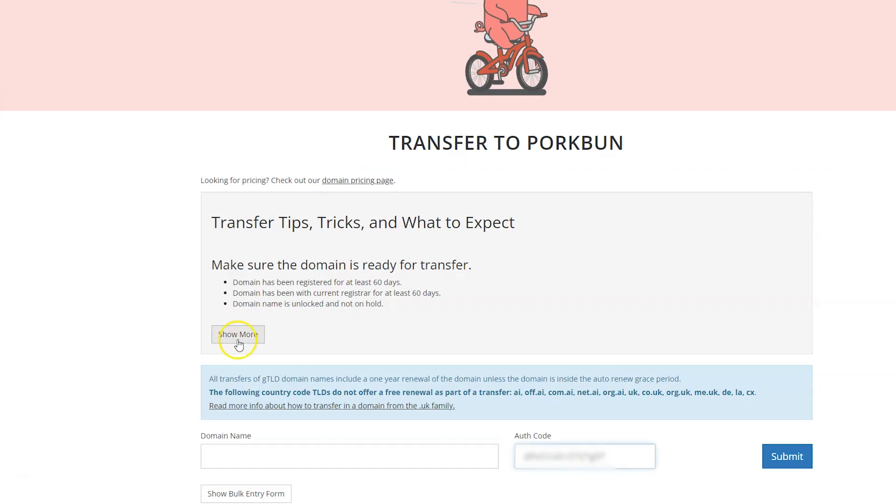
- Submit nicolesauk.com for transfer and add the $9.73 transfer to the cart
{"action": "type", "text": "nicolesauk.com"}
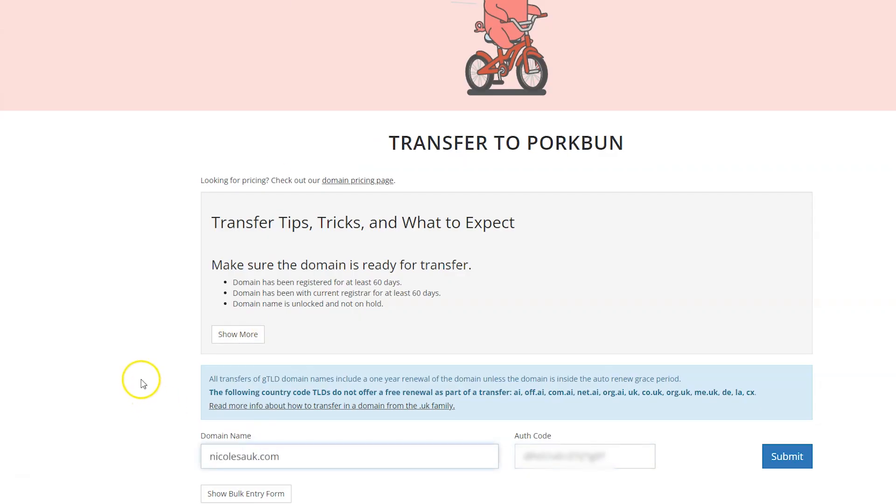
{"action": "left_click", "coordinate": [787, 455]}
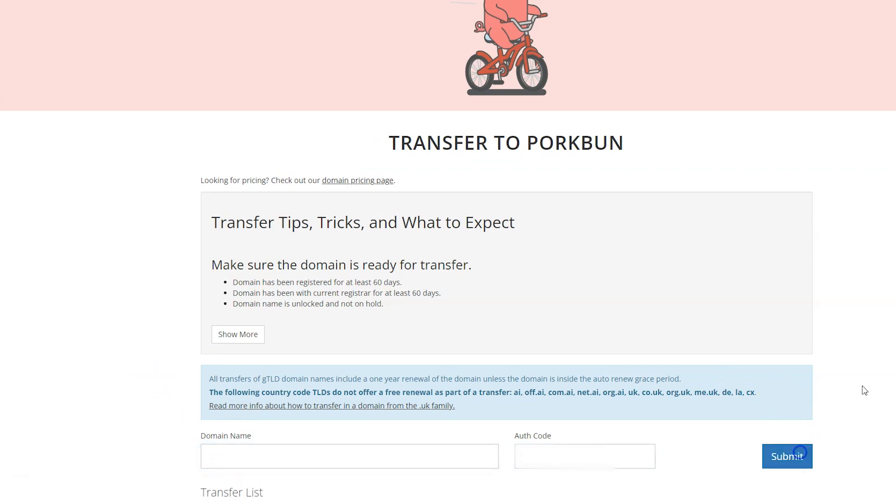
{"action": "scroll", "scroll_direction": "down", "scroll_amount": 3}
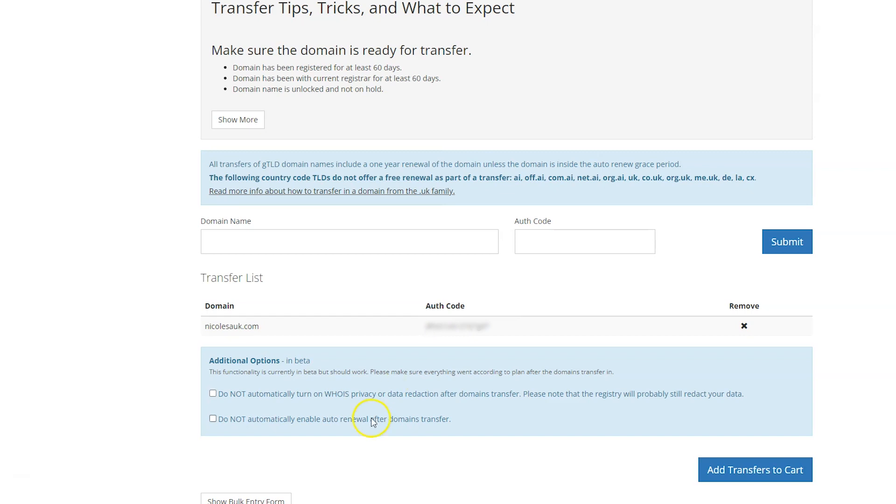
{"action": "mouse_move", "coordinate": [375, 425]}
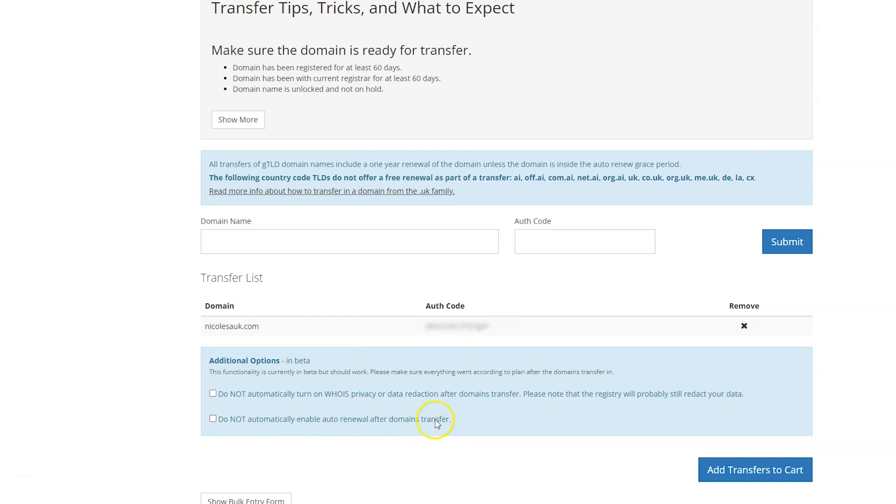
{"action": "mouse_move", "coordinate": [239, 410]}
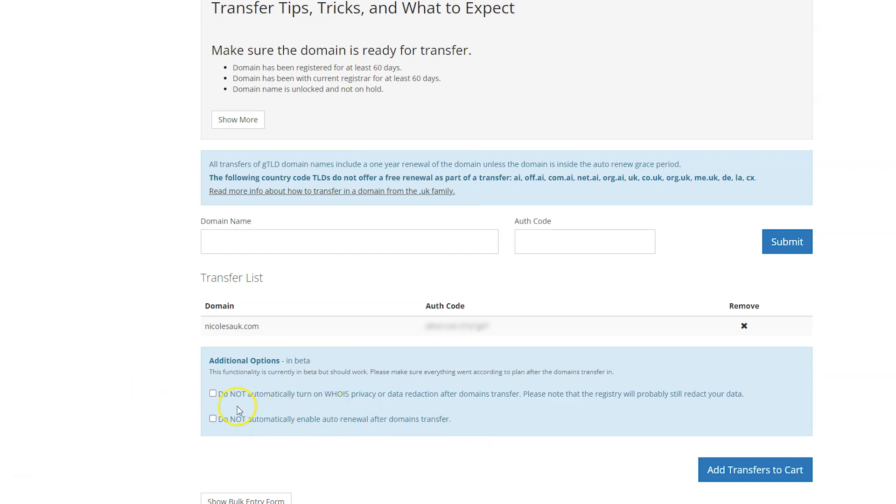
{"action": "mouse_move", "coordinate": [435, 398]}
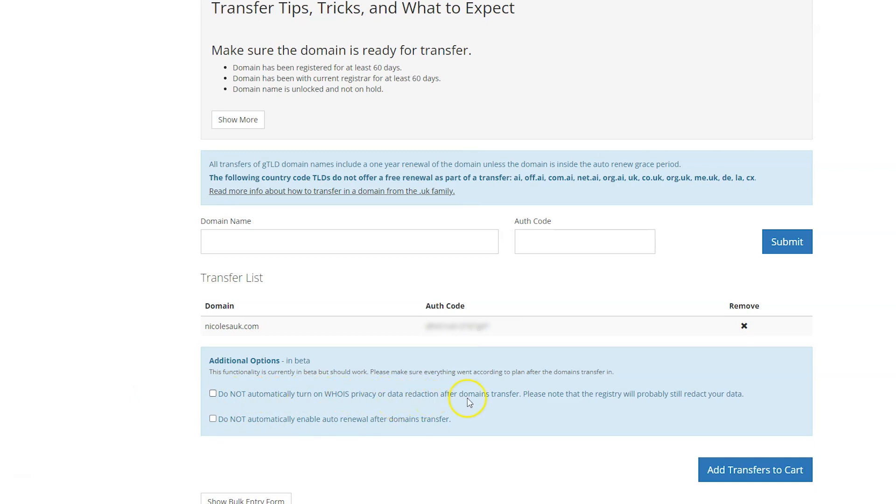
{"action": "mouse_move", "coordinate": [684, 480]}
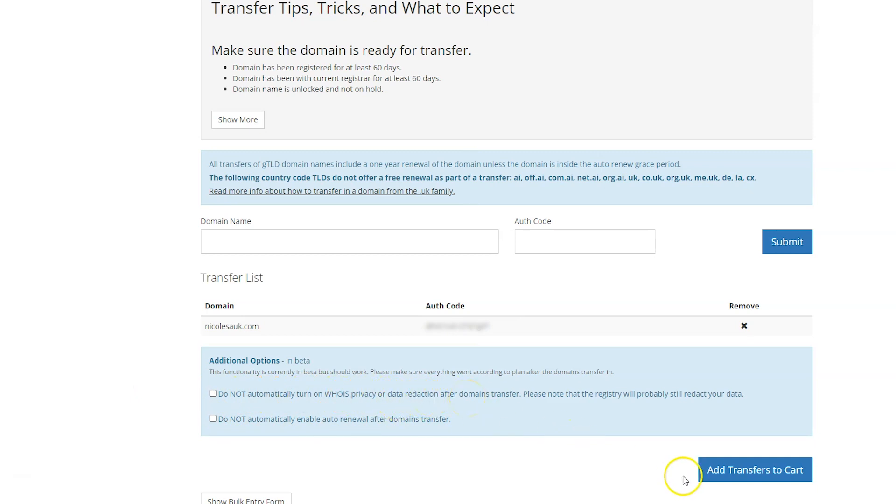
{"action": "left_click", "coordinate": [753, 470]}
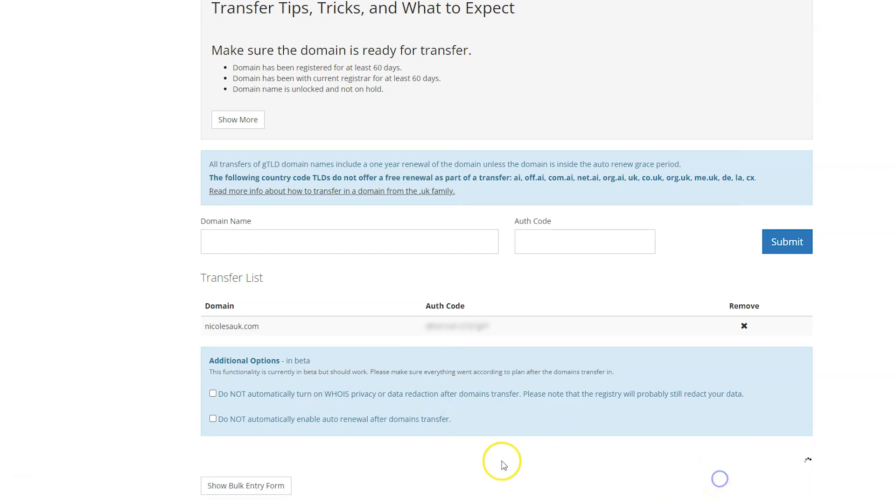
{"action": "left_click", "coordinate": [786, 241]}
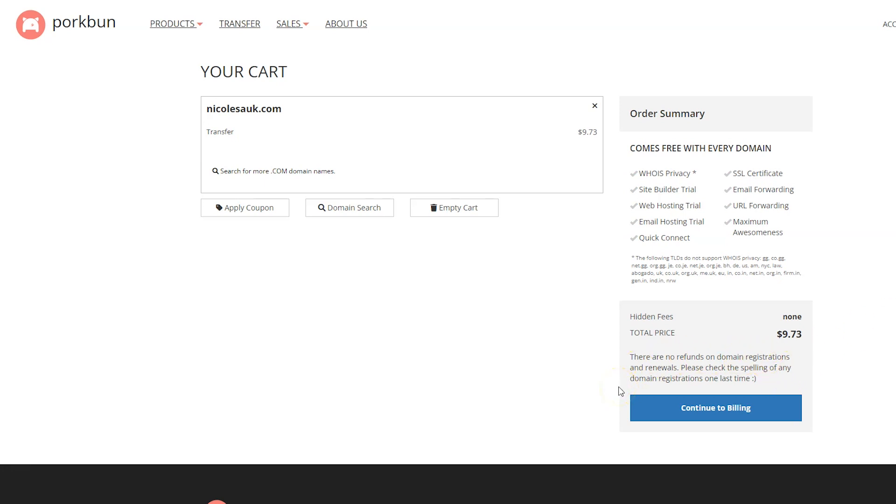
- Pay $9.73 by new credit card for the nicolesauk.com transfer order
{"action": "left_click", "coordinate": [714, 407]}
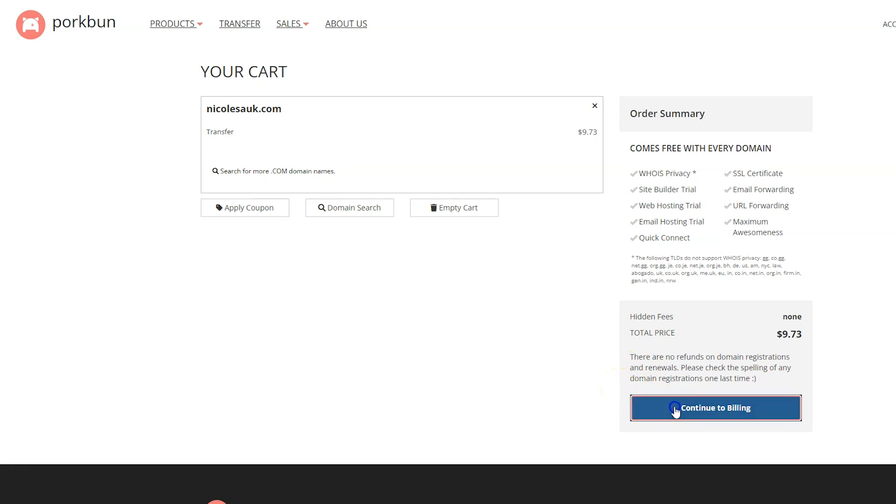
{"action": "left_click", "coordinate": [714, 407]}
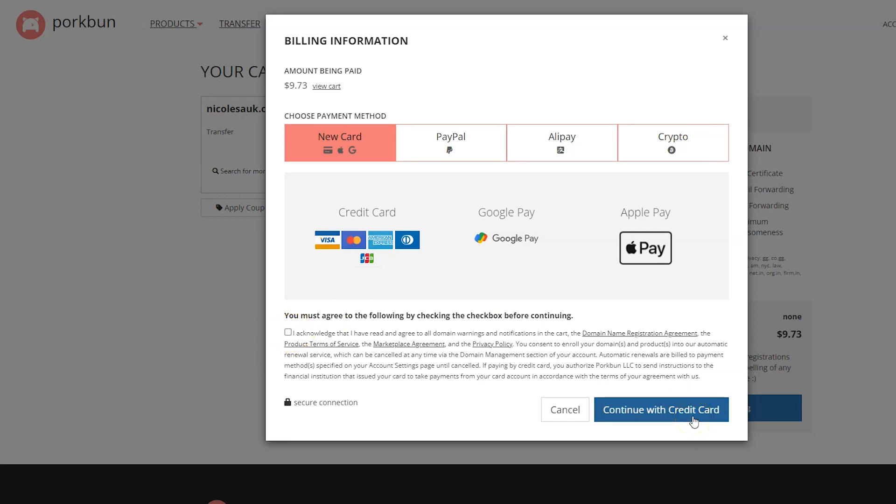
{"action": "left_click", "coordinate": [659, 410]}
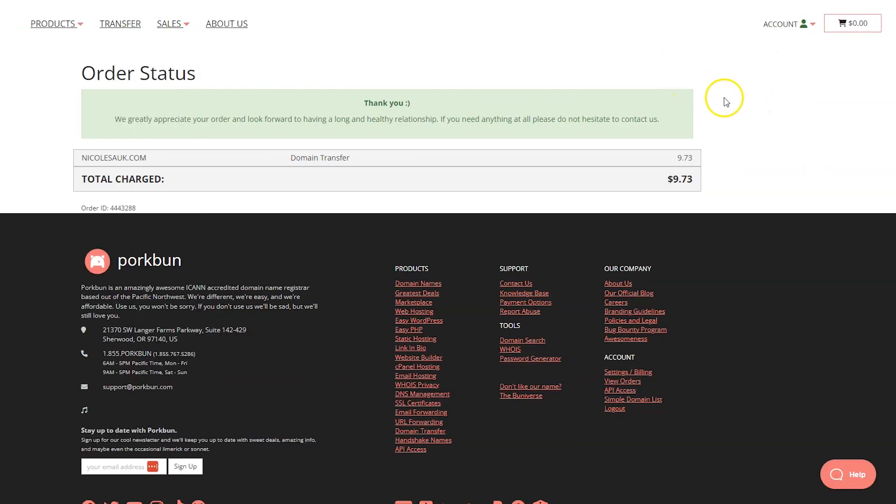
{"action": "mouse_move", "coordinate": [753, 55]}
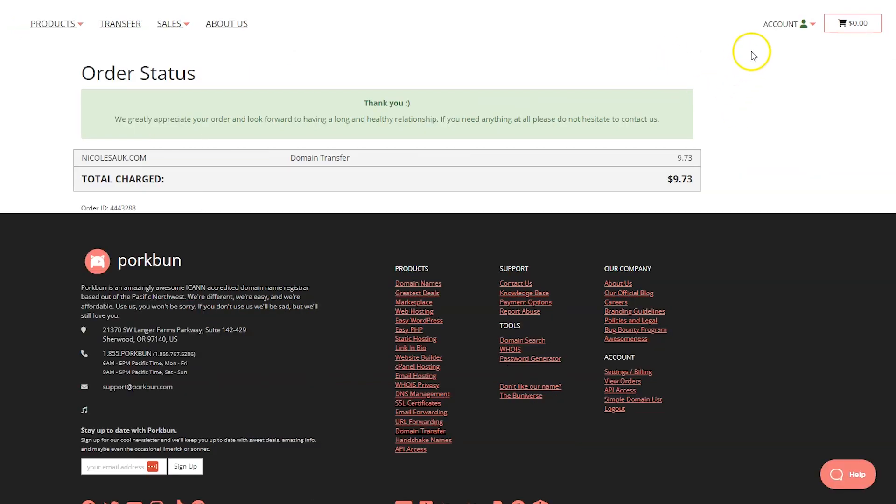
- Go to Domain Management and view the Domain Transfers list showing nicolesauk.com pending
{"action": "left_click", "coordinate": [781, 23]}
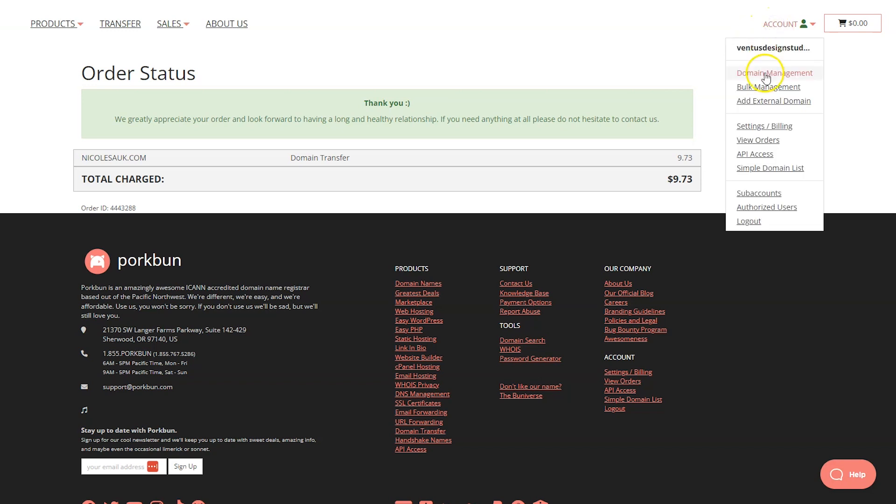
{"action": "left_click", "coordinate": [775, 72]}
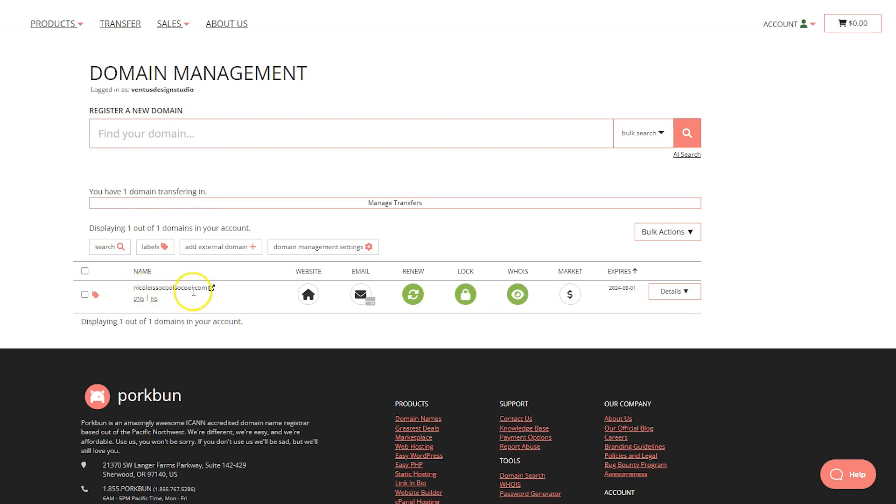
{"action": "mouse_move", "coordinate": [229, 295]}
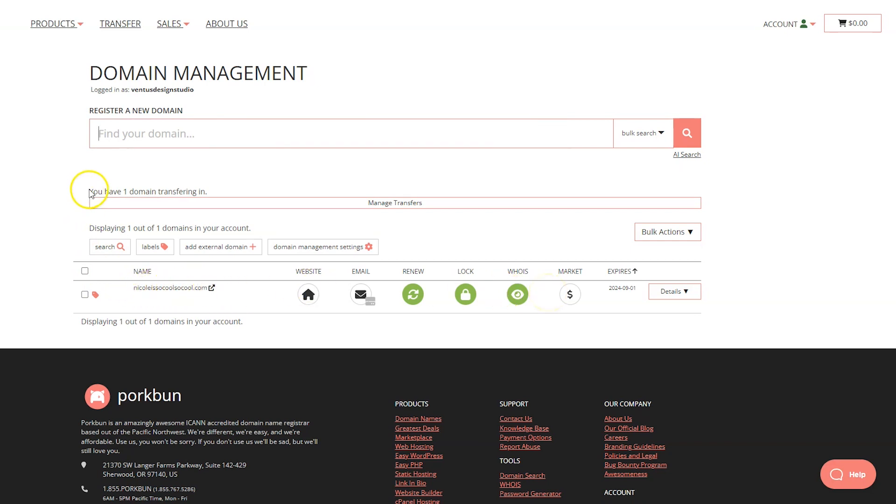
{"action": "mouse_move", "coordinate": [403, 207]}
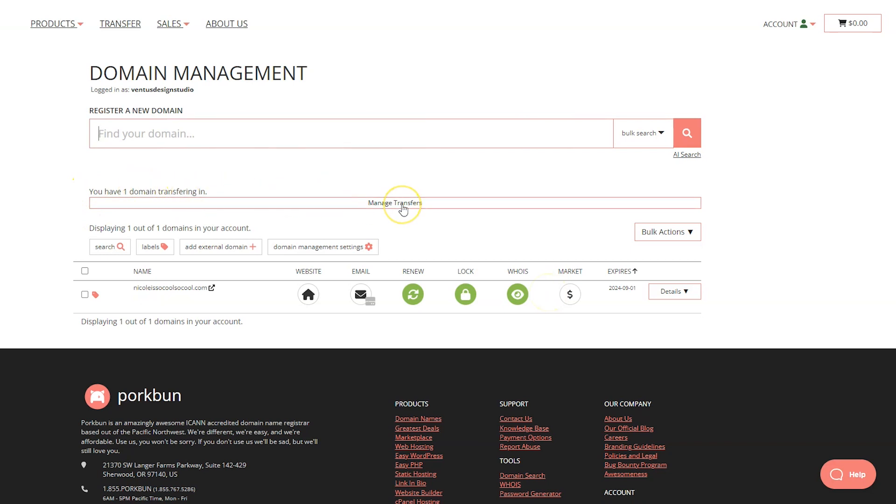
{"action": "left_click", "coordinate": [395, 203]}
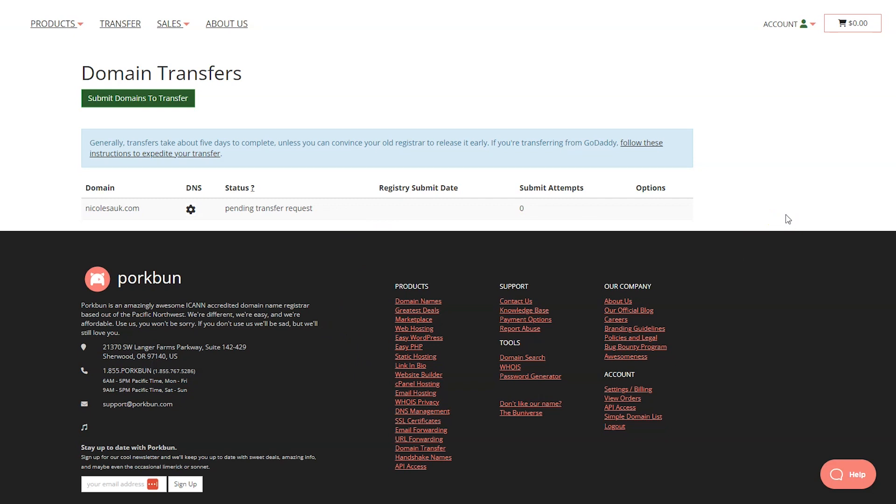
- Approve the nicolesauk.com transfer out of Google Domains from the Gmail verification email
{"action": "left_click", "coordinate": [785, 24]}
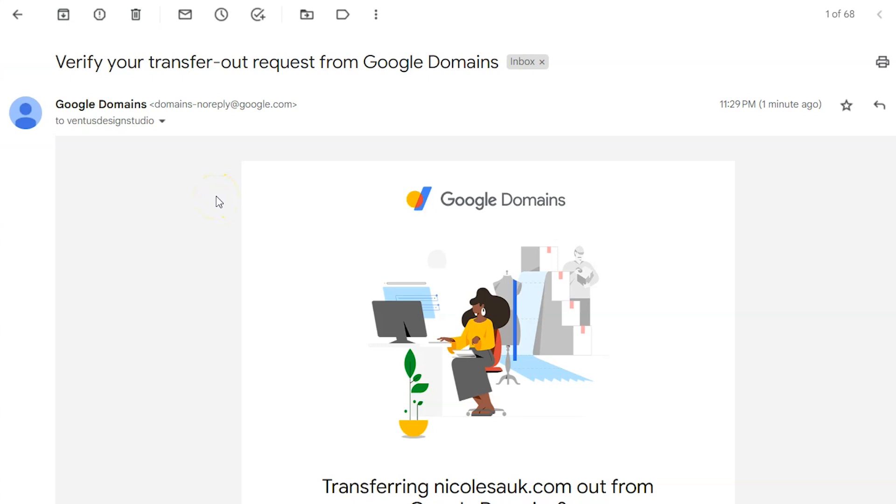
{"action": "scroll", "scroll_direction": "down", "scroll_amount": 3}
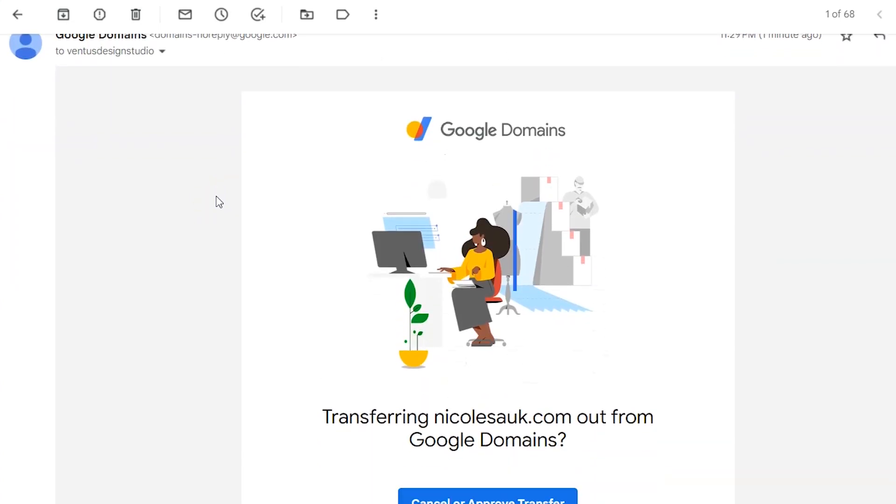
{"action": "scroll", "scroll_direction": "down", "scroll_amount": 3}
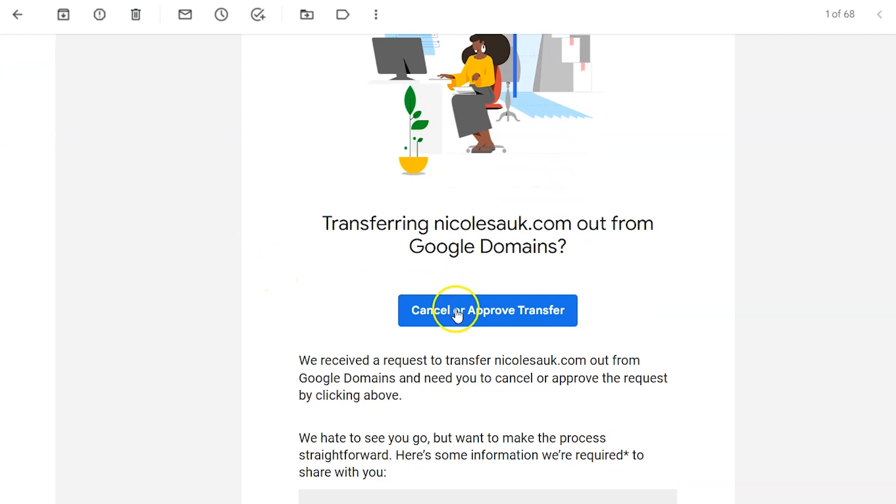
{"action": "left_click", "coordinate": [487, 311]}
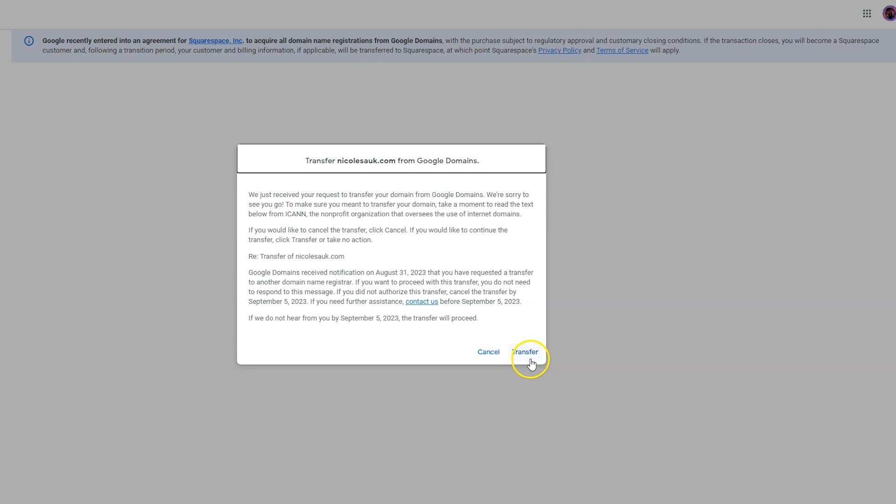
{"action": "left_click", "coordinate": [524, 351]}
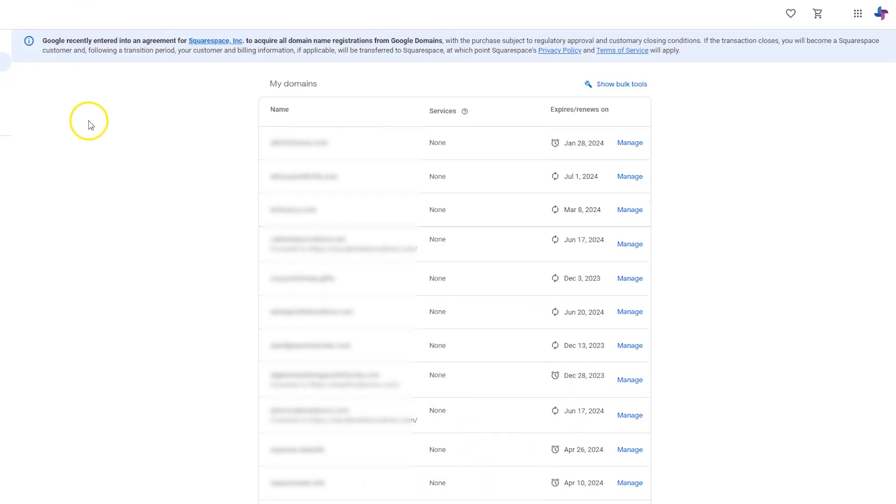
{"action": "mouse_move", "coordinate": [126, 93]}
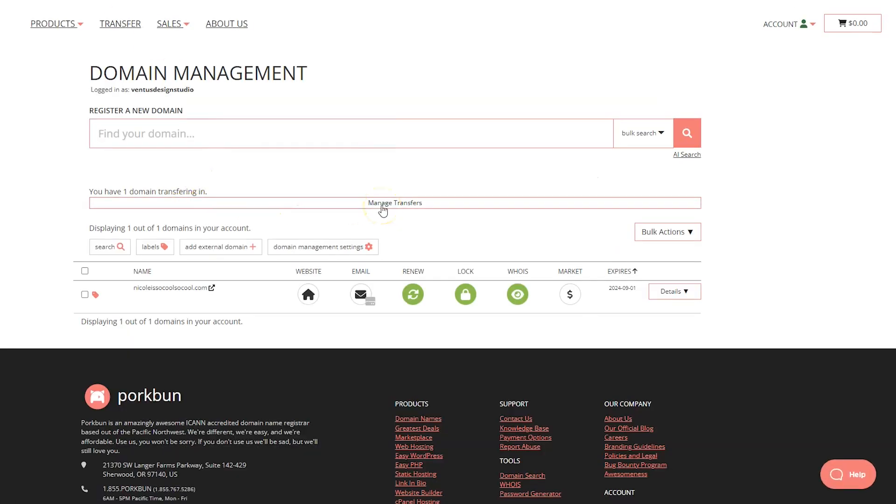
- Check Manage Transfers to see nicolesauk.com marked transfer complete
{"action": "left_click", "coordinate": [394, 203]}
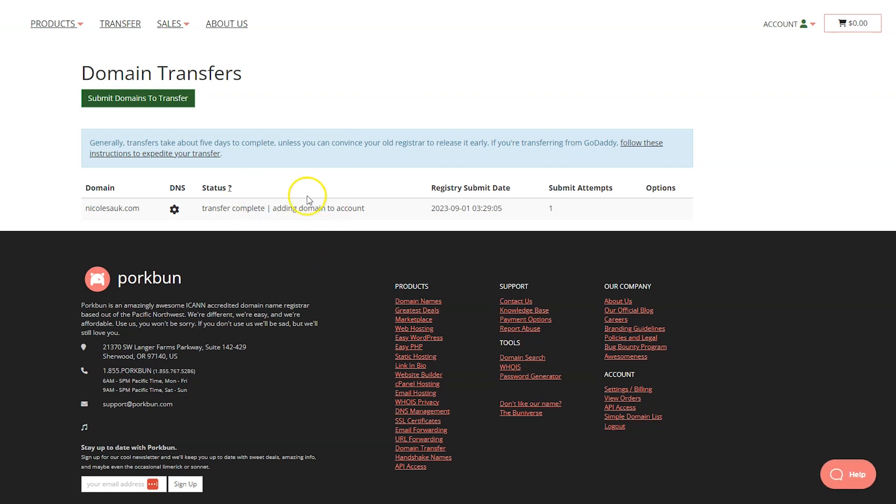
{"action": "mouse_move", "coordinate": [296, 244]}
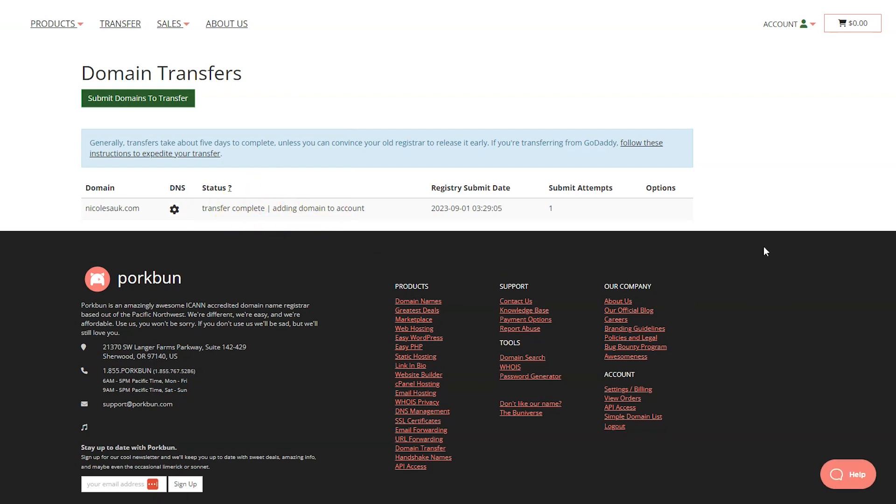
{"action": "mouse_move", "coordinate": [770, 211]}
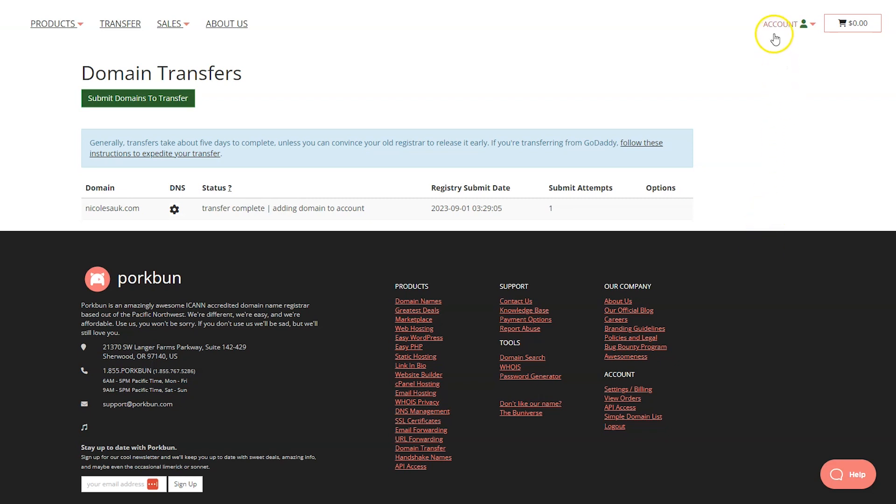
- Open the nameserver dialog for nicoleissocoolsocool.com and select its four Porkbun nameservers
{"action": "left_click", "coordinate": [781, 24]}
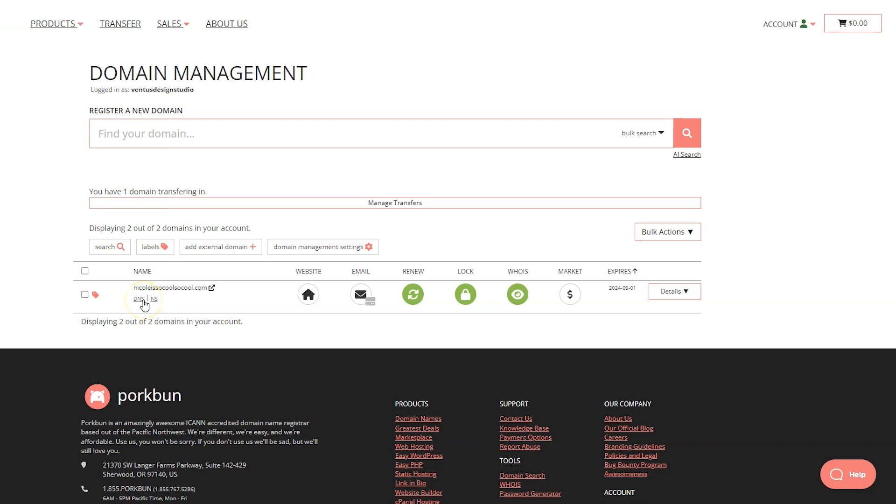
{"action": "mouse_move", "coordinate": [154, 300]}
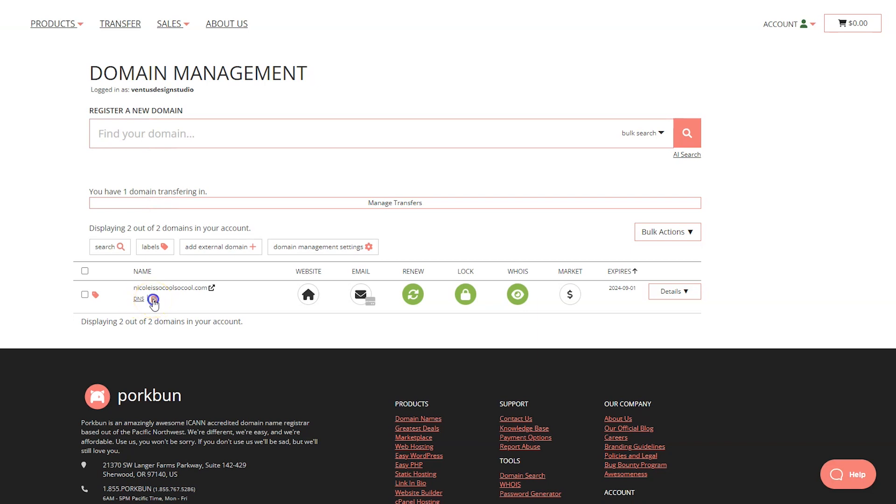
{"action": "left_click", "coordinate": [153, 299]}
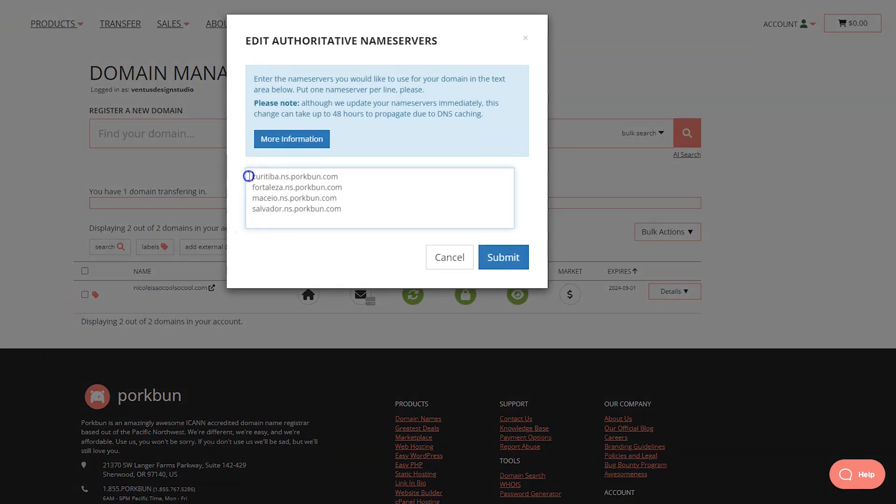
{"action": "left_click_drag", "start_coordinate": [250, 176], "coordinate": [340, 208]}
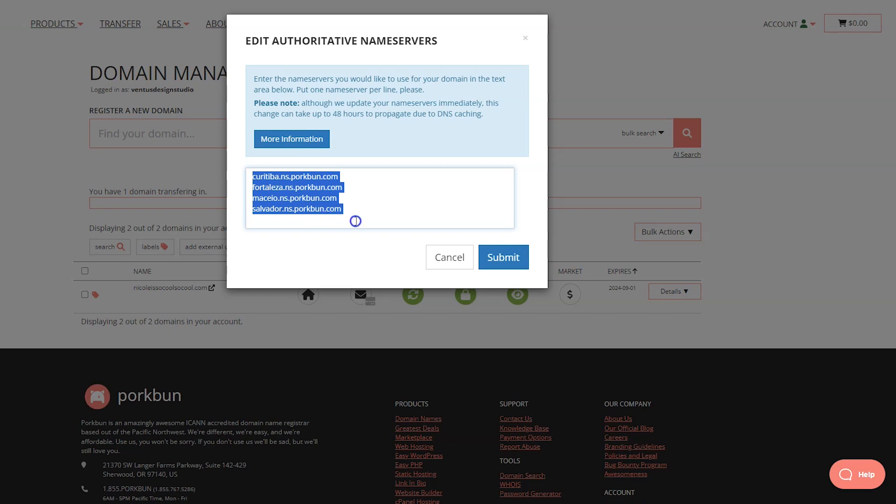
{"action": "mouse_move", "coordinate": [247, 159]}
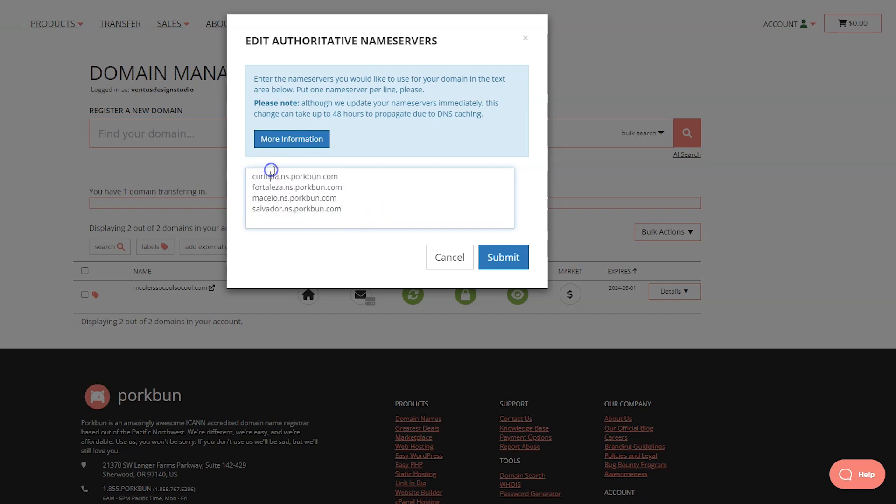
{"action": "mouse_move", "coordinate": [292, 110]}
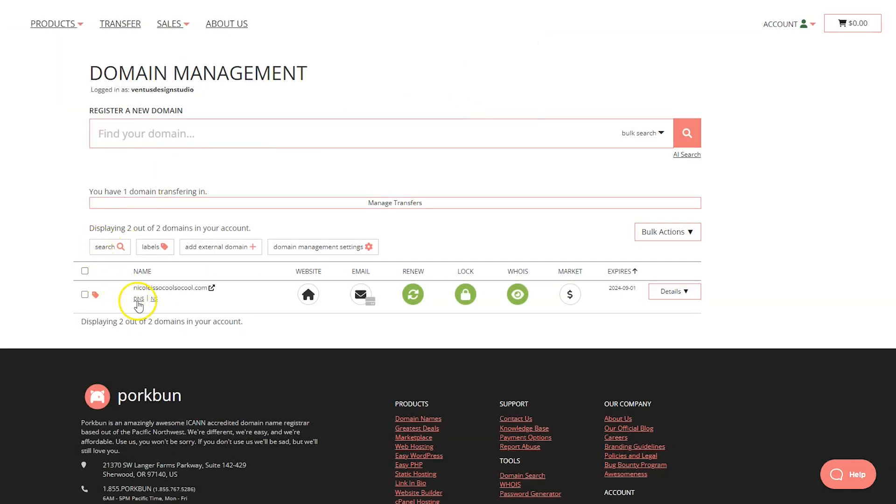
- Review nicoleissocoolsocool.com's Manage DNS Records form, then close it
{"action": "left_click", "coordinate": [138, 299]}
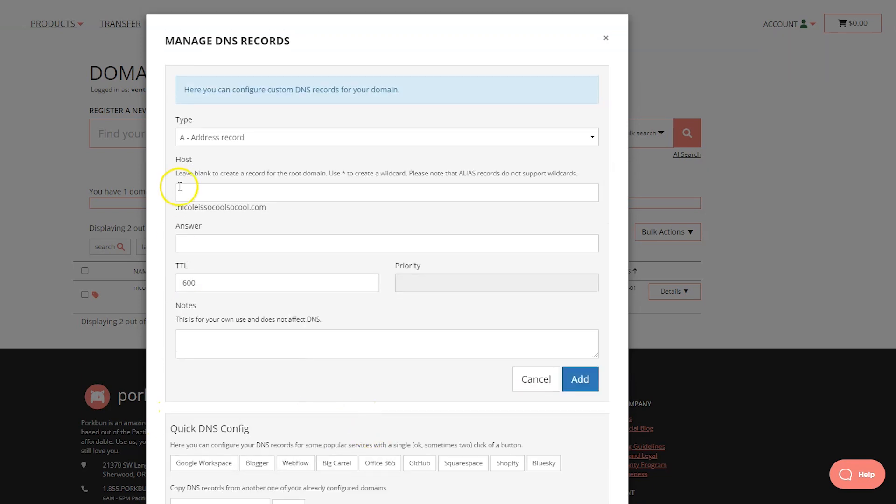
{"action": "scroll", "scroll_direction": "down", "scroll_amount": 3}
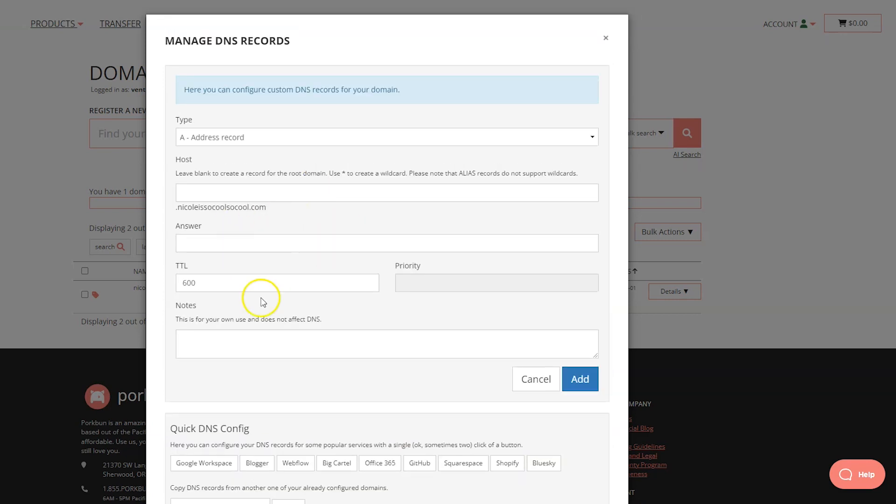
{"action": "mouse_move", "coordinate": [417, 229]}
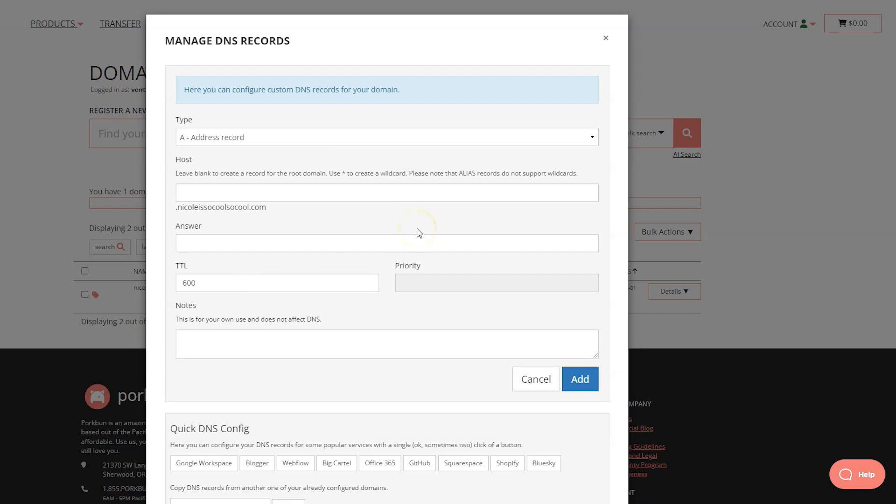
{"action": "left_click", "coordinate": [605, 38]}
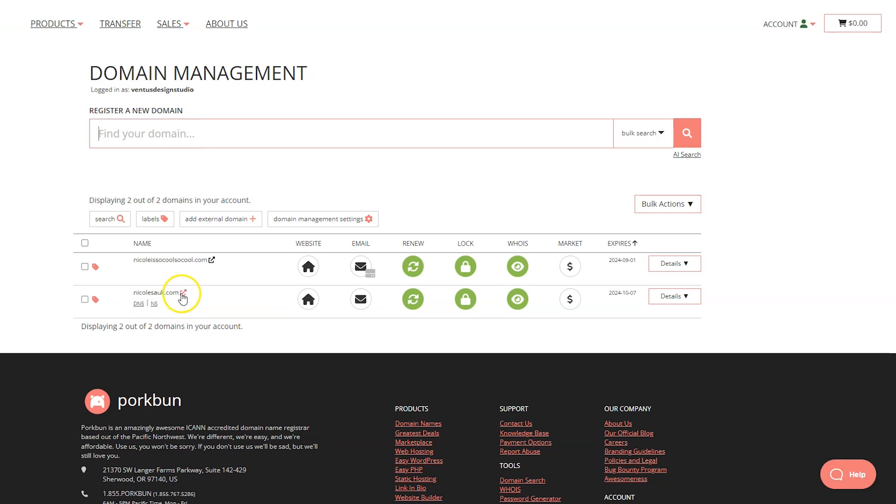
- Visit the nicolesauk.com site, then accept updating it to Porkbun's default nameservers
{"action": "left_click", "coordinate": [188, 293]}
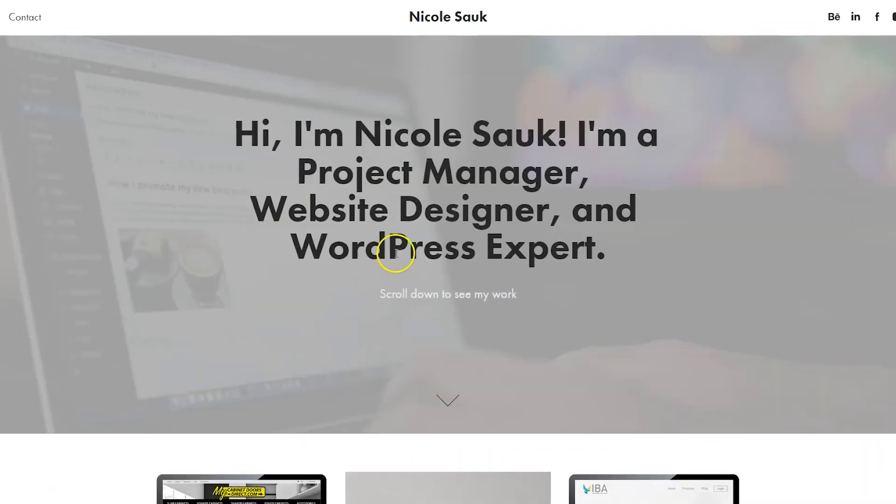
{"action": "mouse_move", "coordinate": [112, 140]}
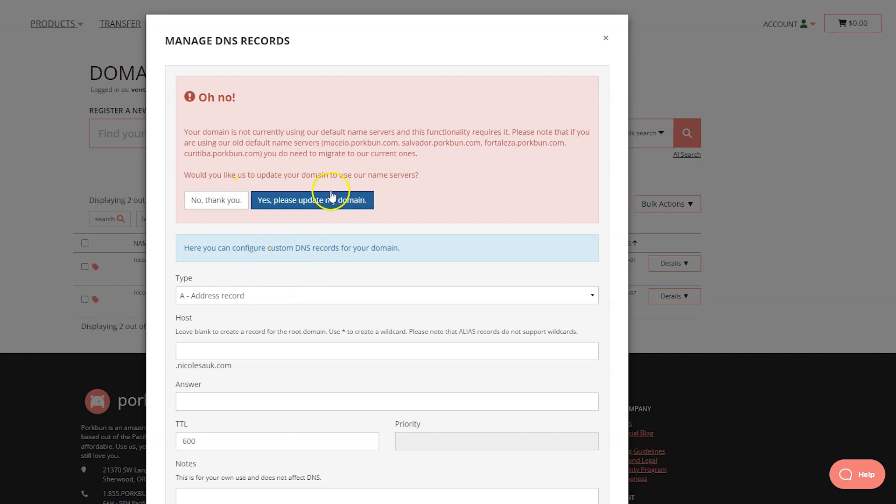
{"action": "mouse_move", "coordinate": [332, 95]}
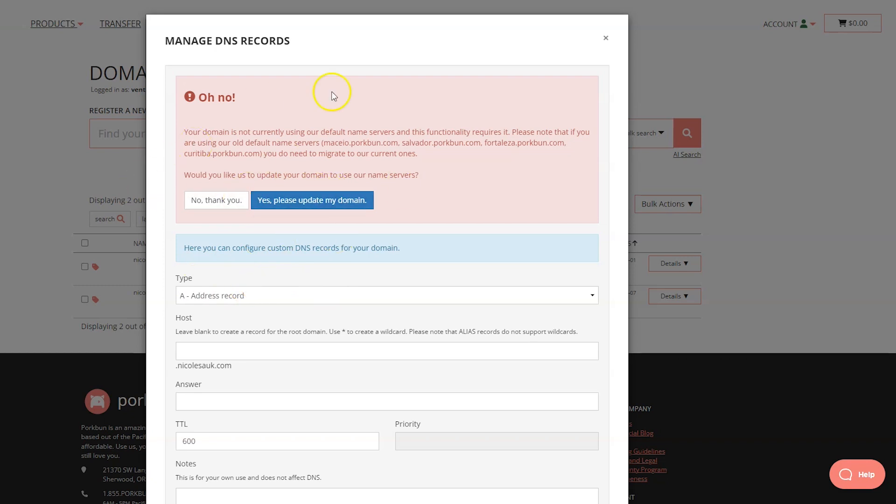
{"action": "scroll", "scroll_direction": "down", "scroll_amount": 3}
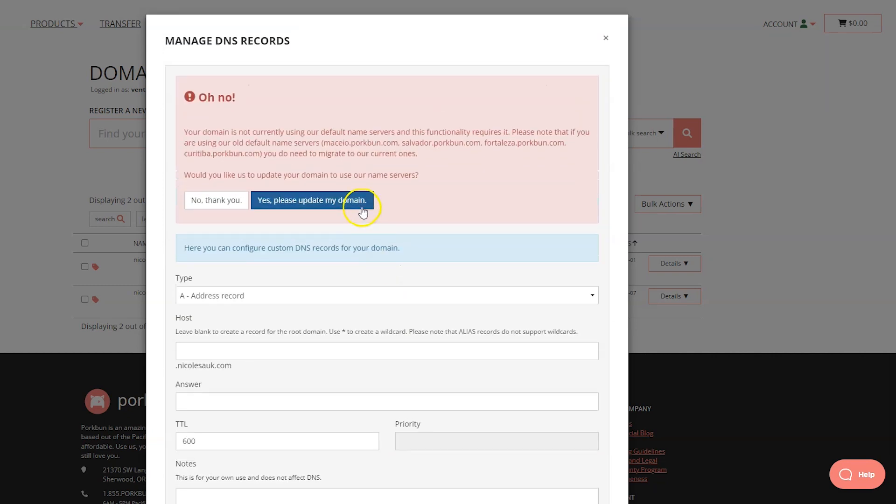
{"action": "left_click", "coordinate": [312, 200]}
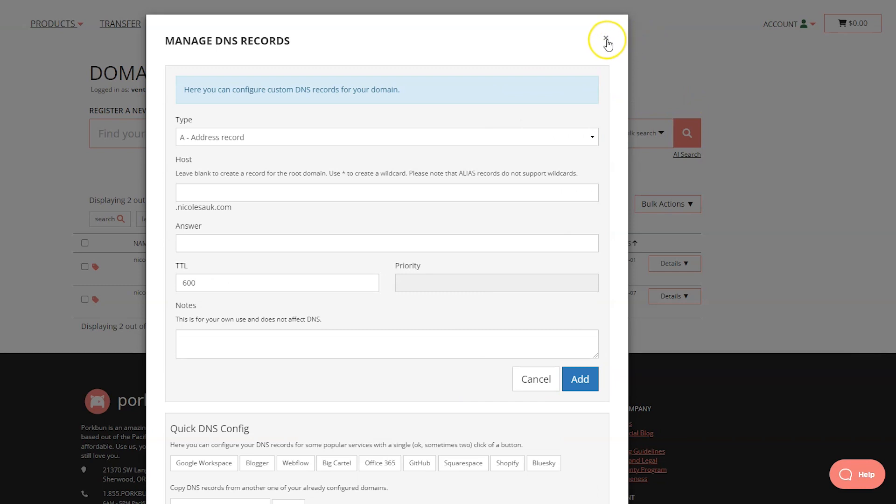
- Close the DNS records form and scroll to the Add Authorized User form
{"action": "left_click", "coordinate": [606, 40]}
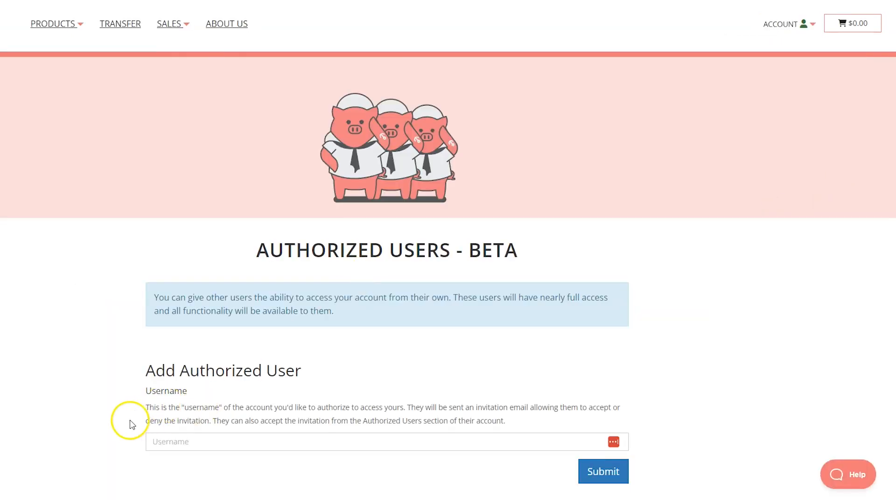
{"action": "scroll", "scroll_direction": "down", "scroll_amount": 3}
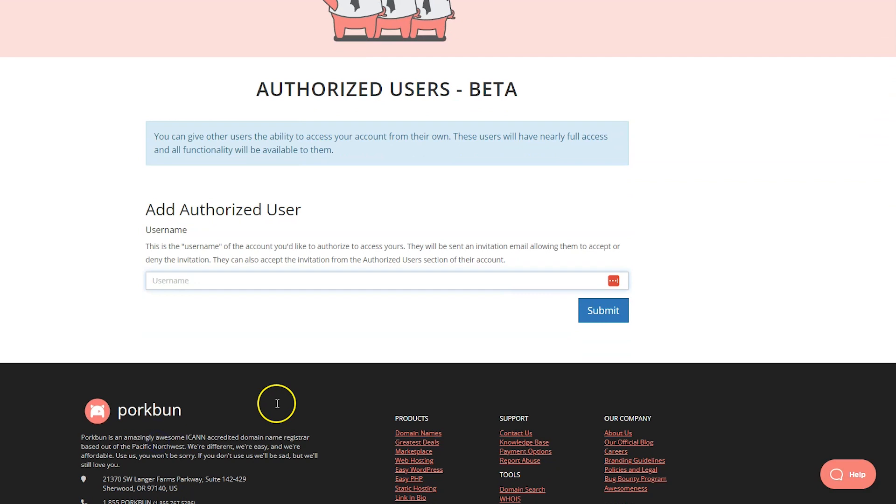
{"action": "mouse_move", "coordinate": [221, 339]}
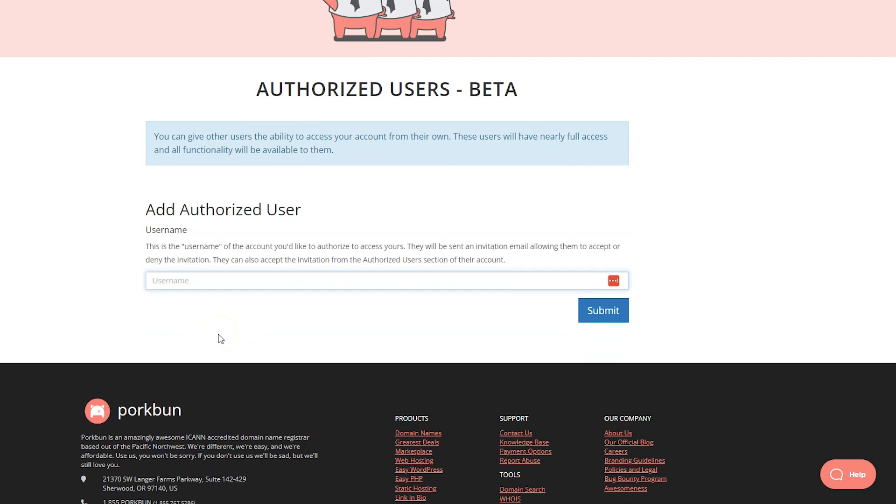